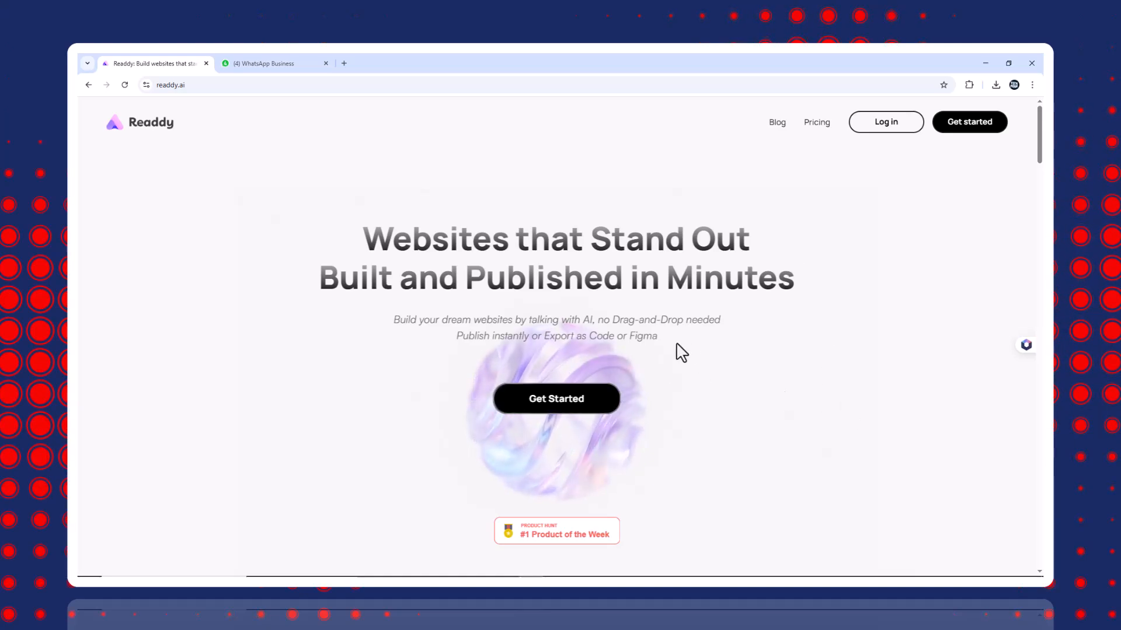
mouse_move(796, 344)
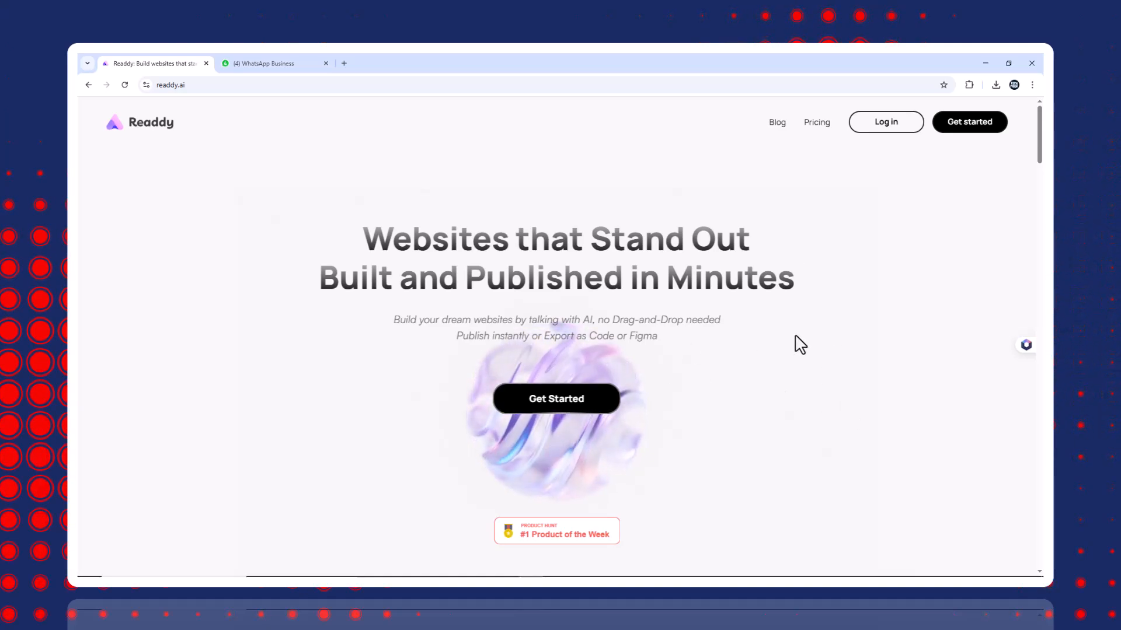
mouse_move(843, 331)
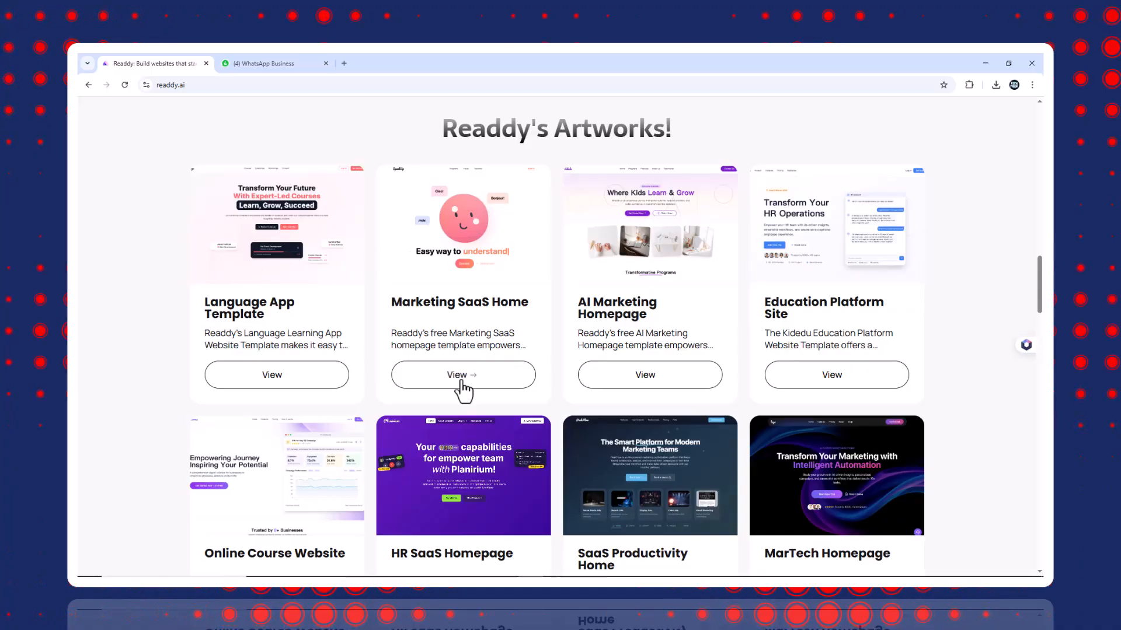
Open the Marketing SaaS Home template preview and scroll through it
left_click(462, 375)
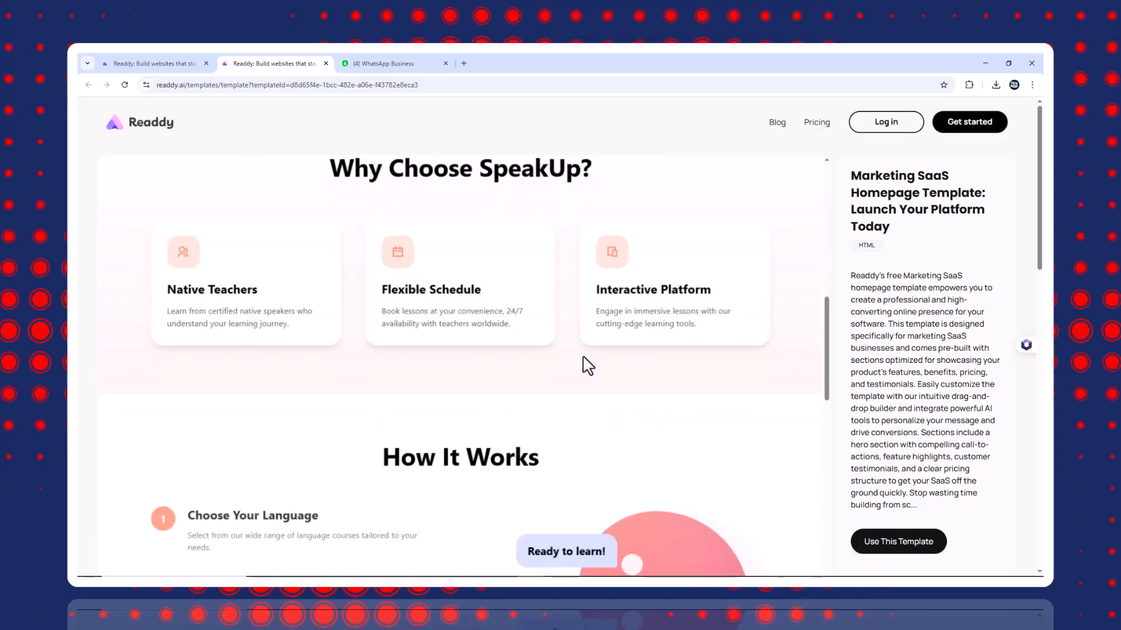
scroll("down", 3)
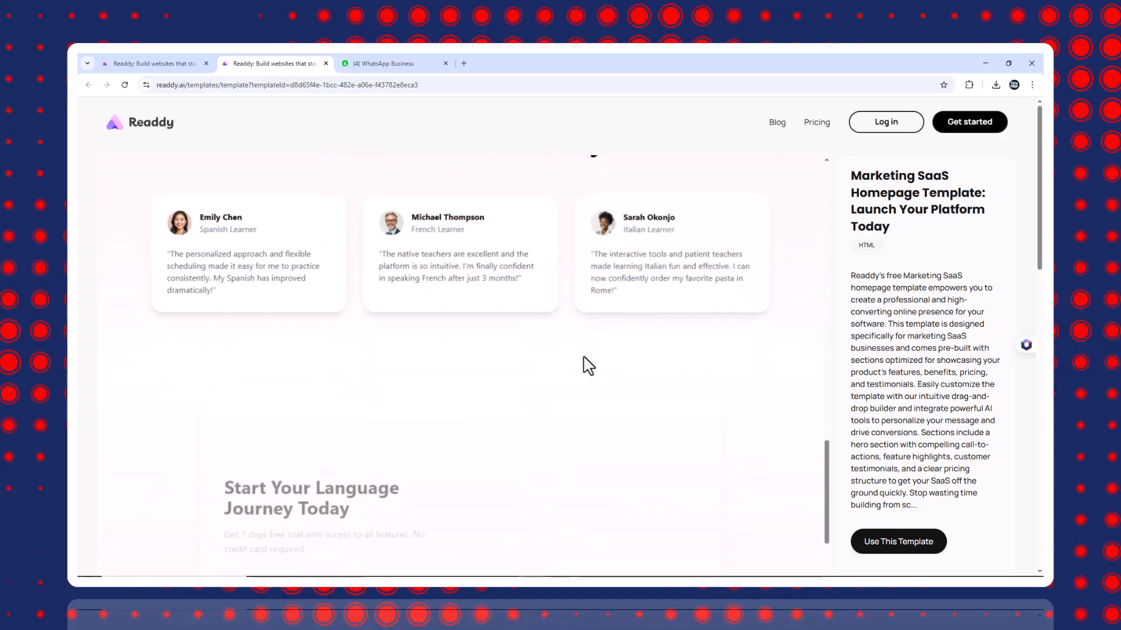
scroll("down", 3)
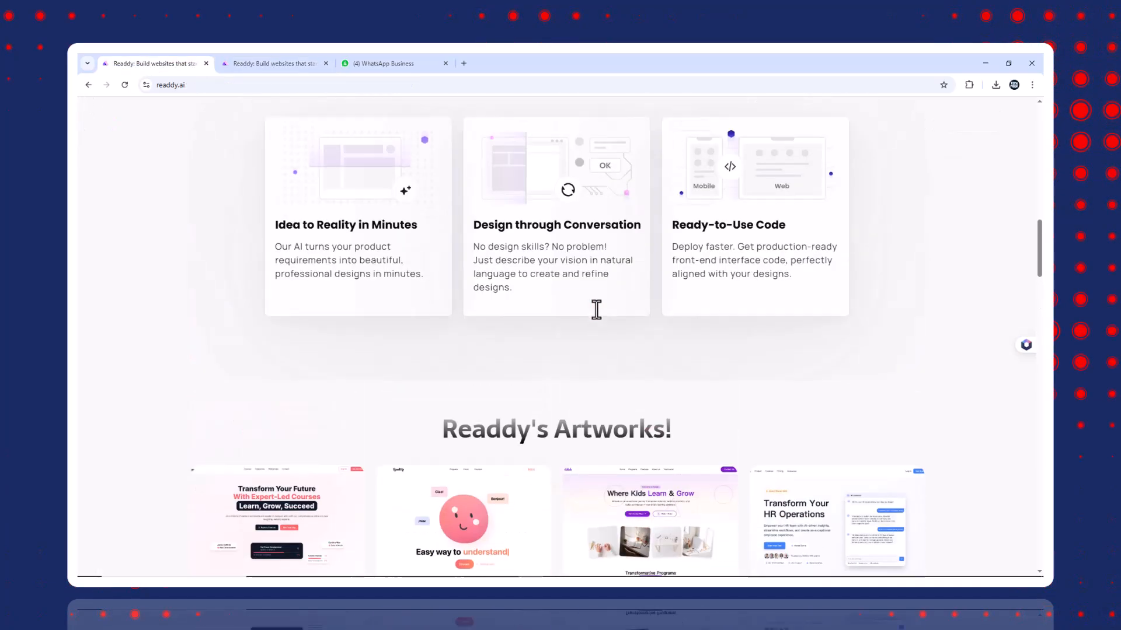
scroll("up", 3)
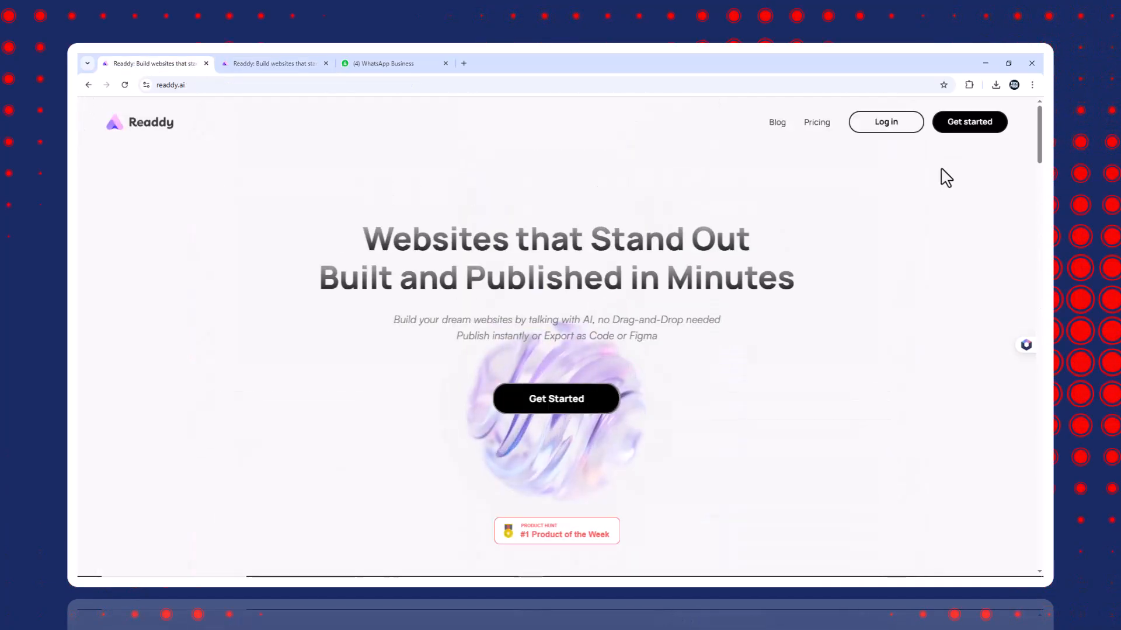
Start from Get started and sign in to Readdy with the Google account
left_click(884, 121)
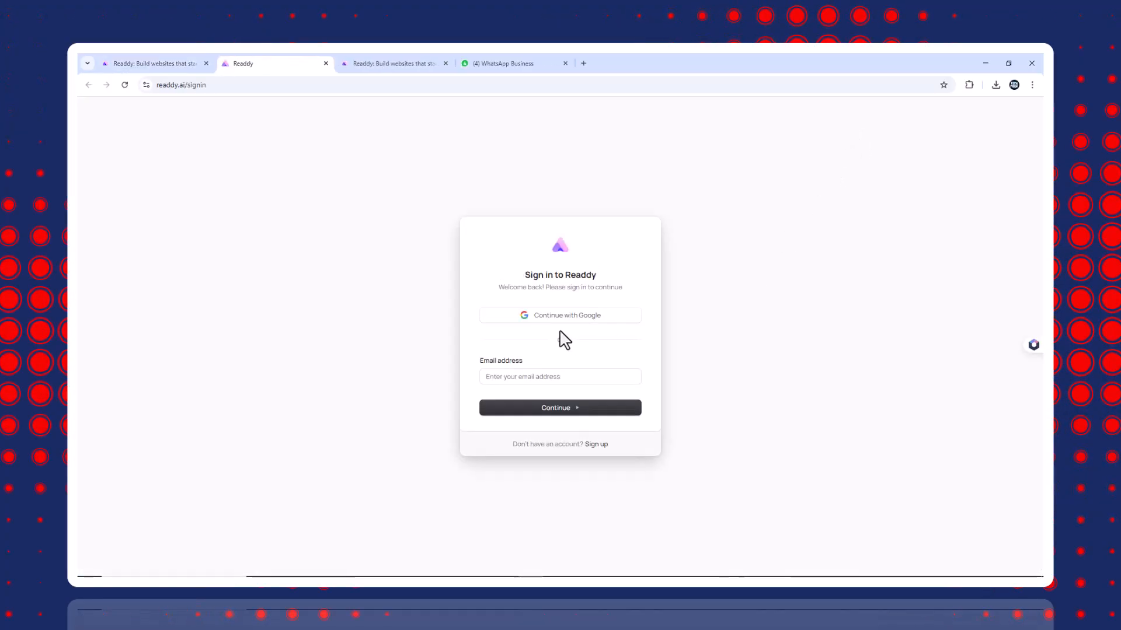
left_click(561, 315)
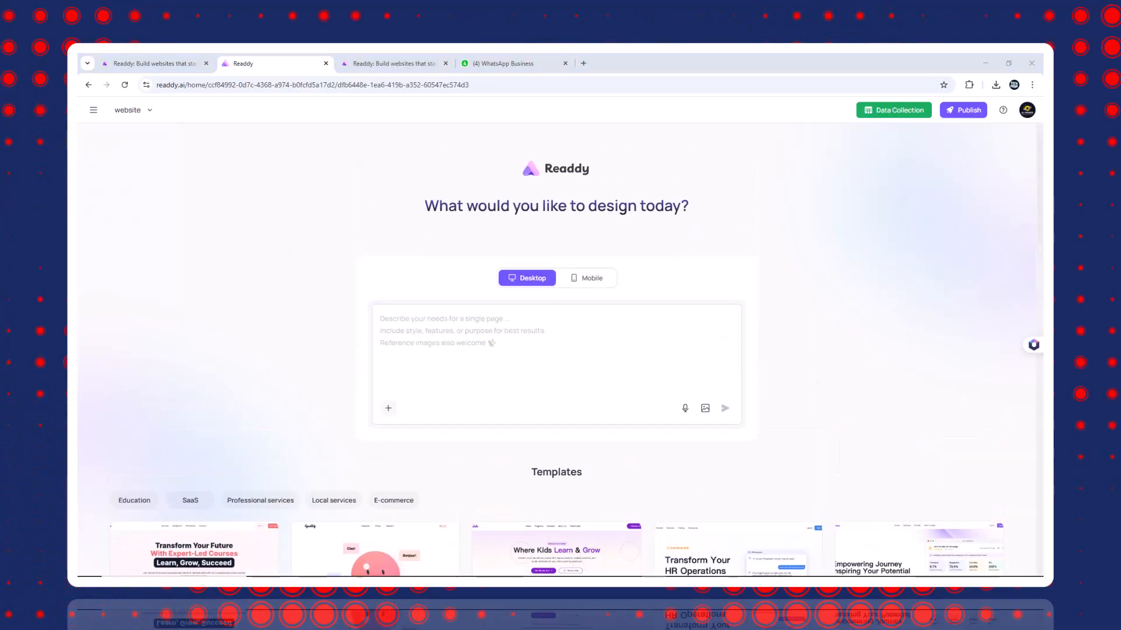
scroll("down", 3)
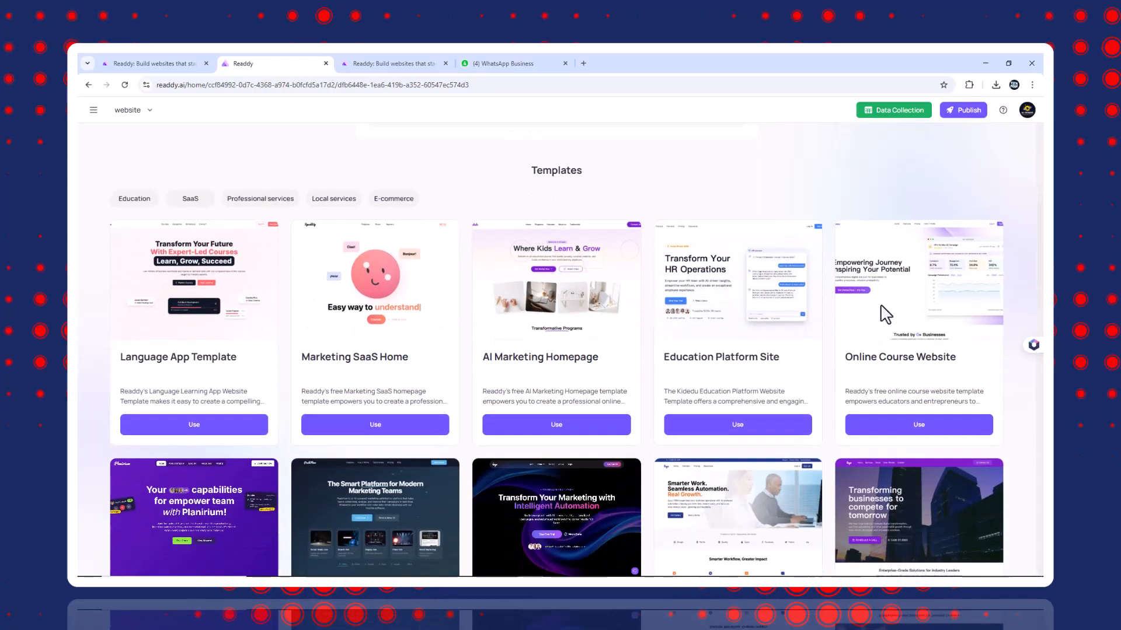
scroll("down", 3)
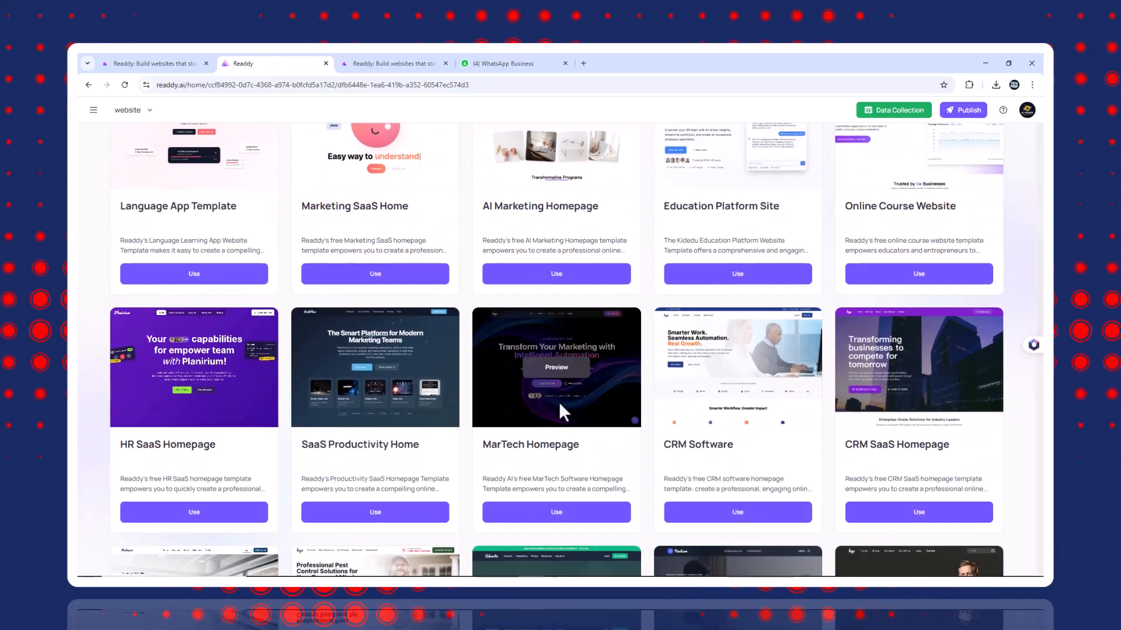
scroll("down", 3)
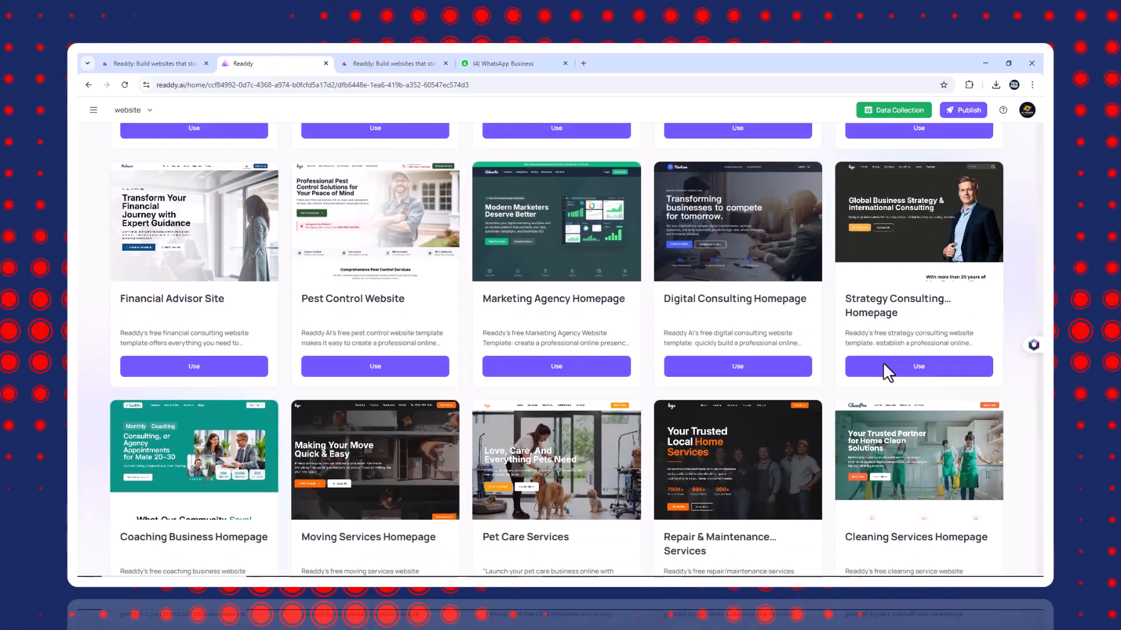
scroll("down", 3)
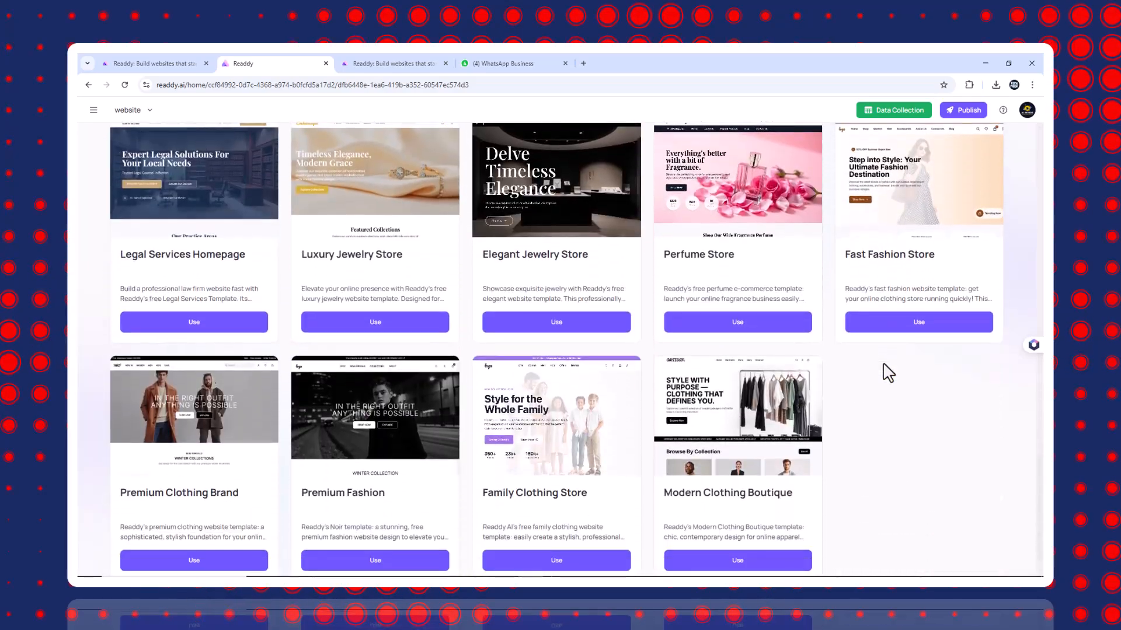
scroll("down", 3)
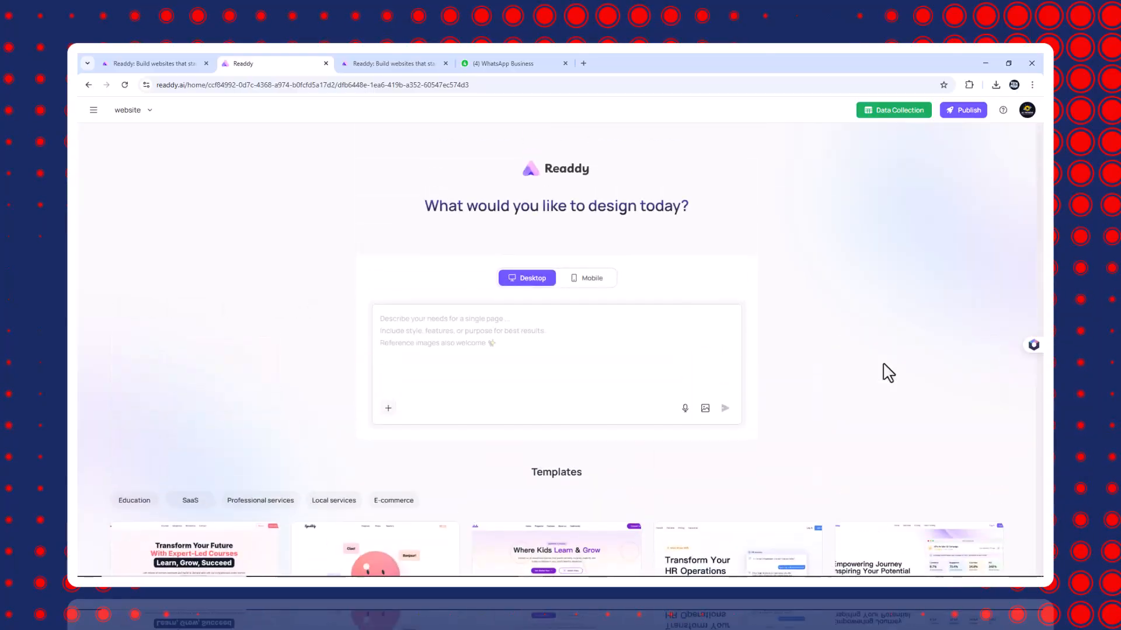
Attach a reference screenshot to the design prompt for its layout and colours
left_click(704, 408)
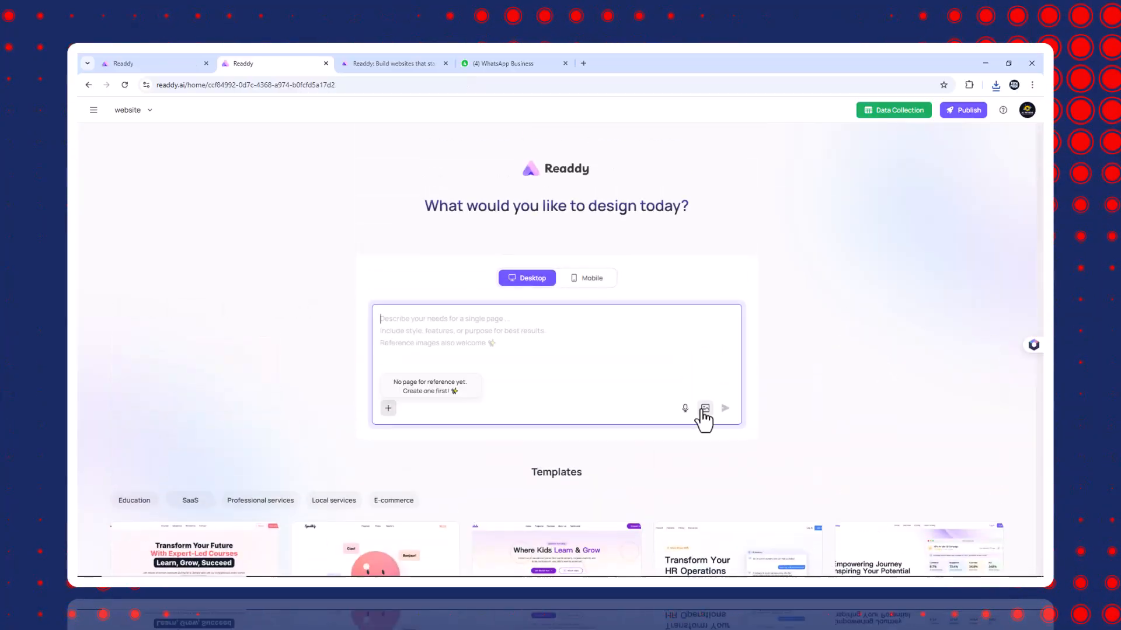
left_click(703, 408)
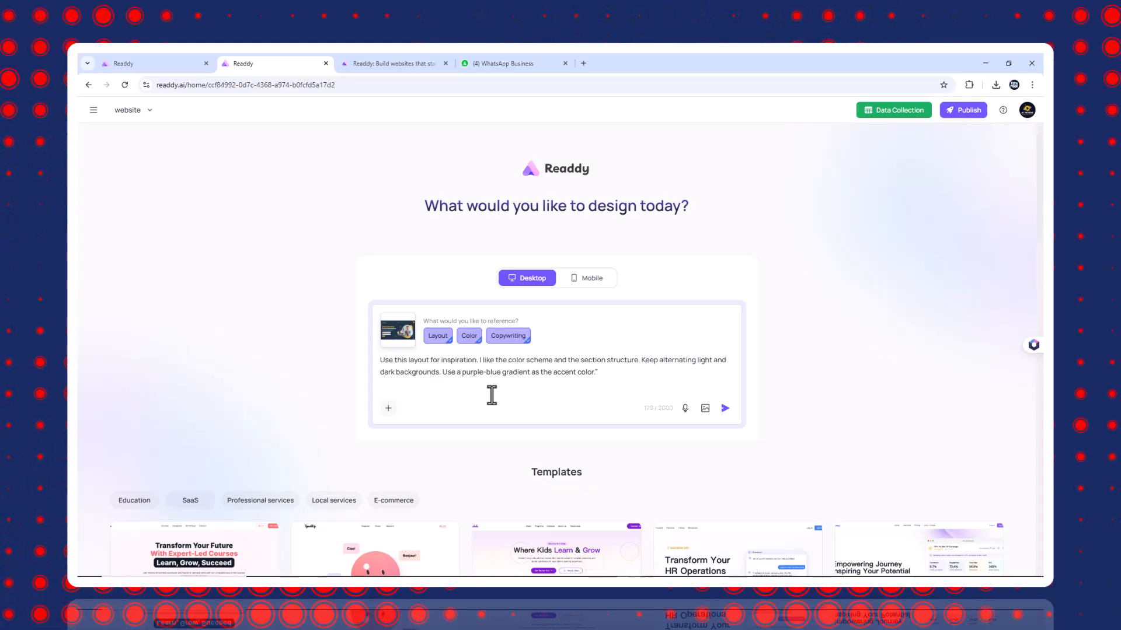
mouse_move(736, 420)
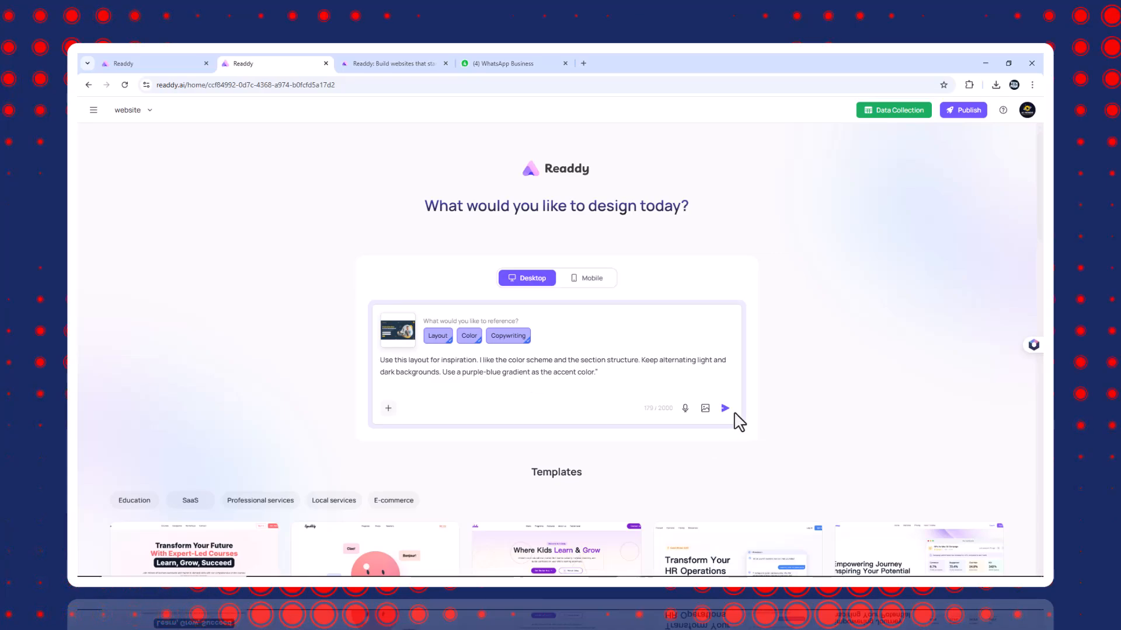
mouse_move(723, 408)
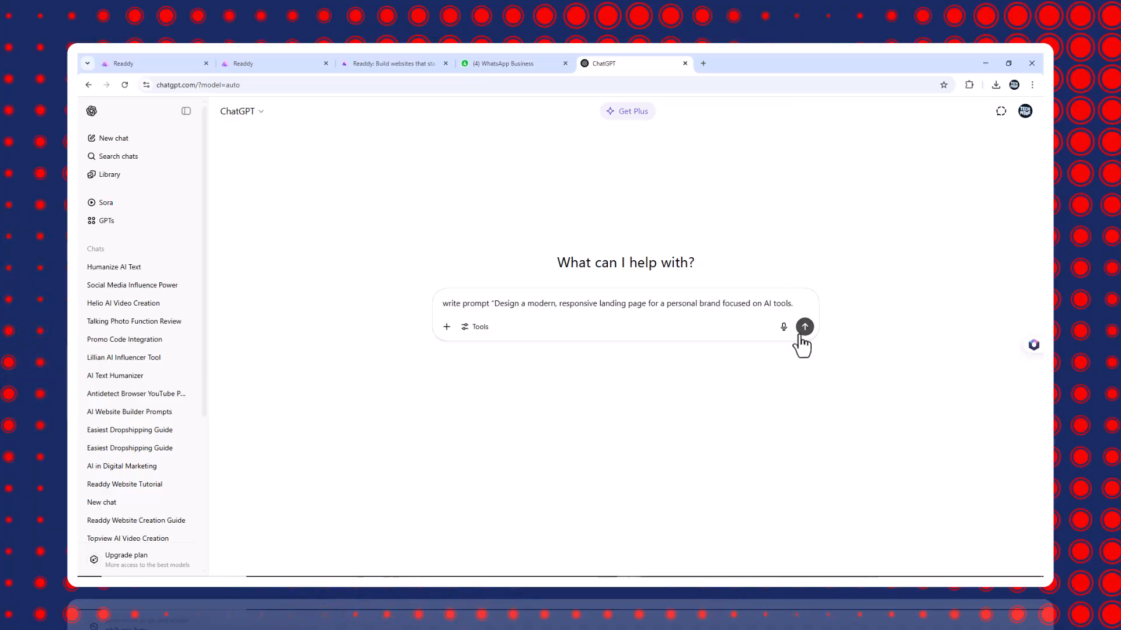
Ask ChatGPT for an AI-tools landing page prompt and copy its answer
left_click(804, 327)
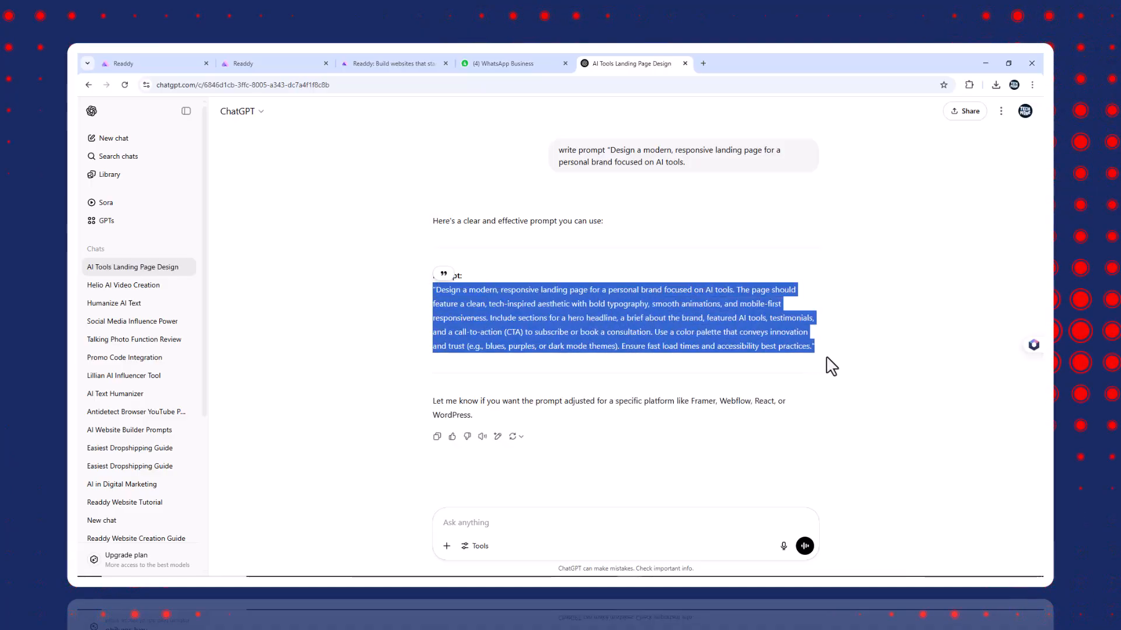
left_click(243, 63)
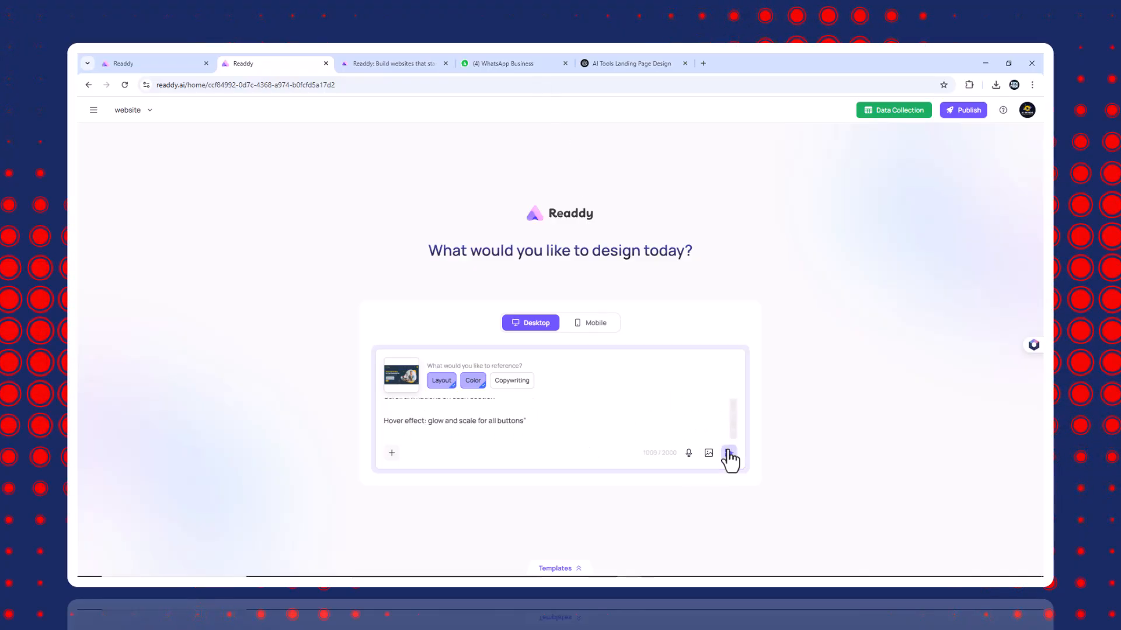
Submit the pasted AI-tools brief and review Readdy's returned design plan
left_click(729, 453)
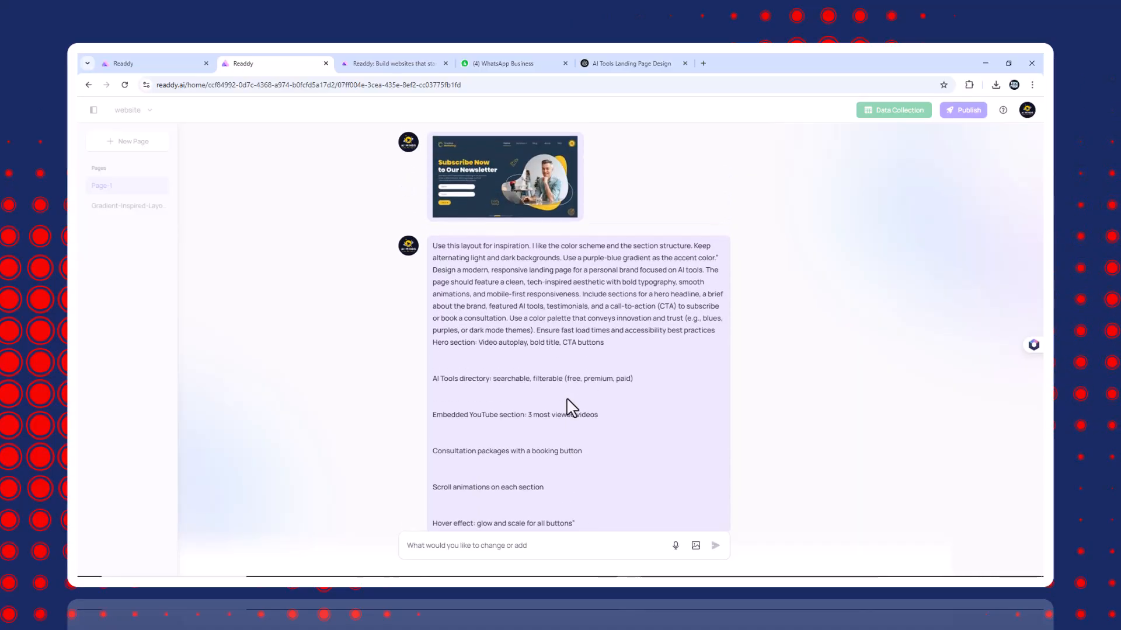
scroll("down", 3)
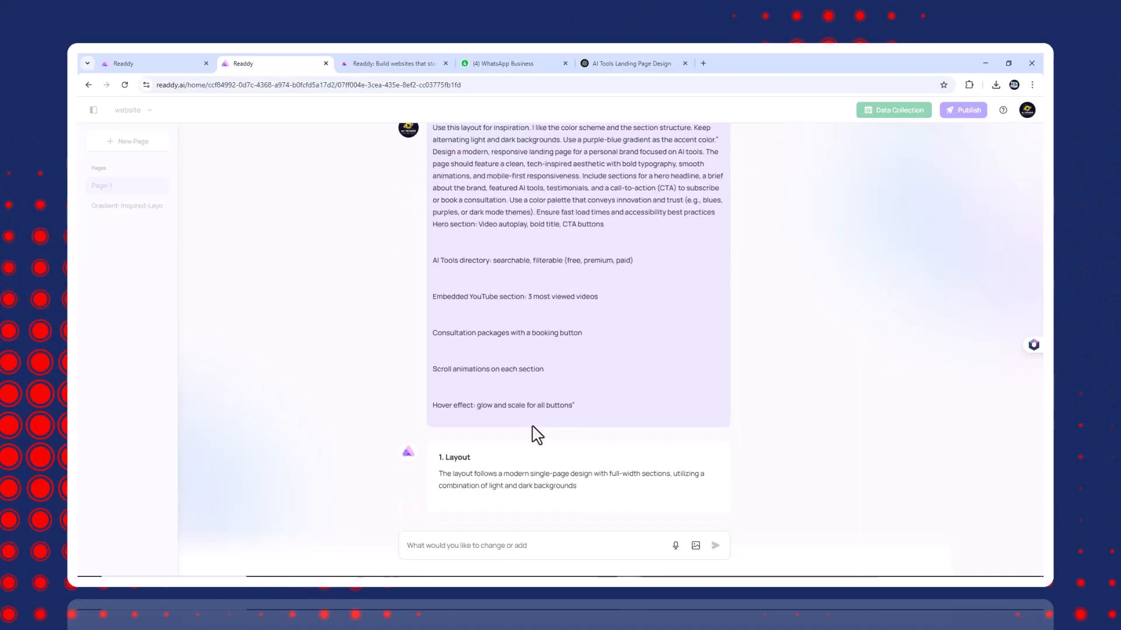
scroll("down", 3)
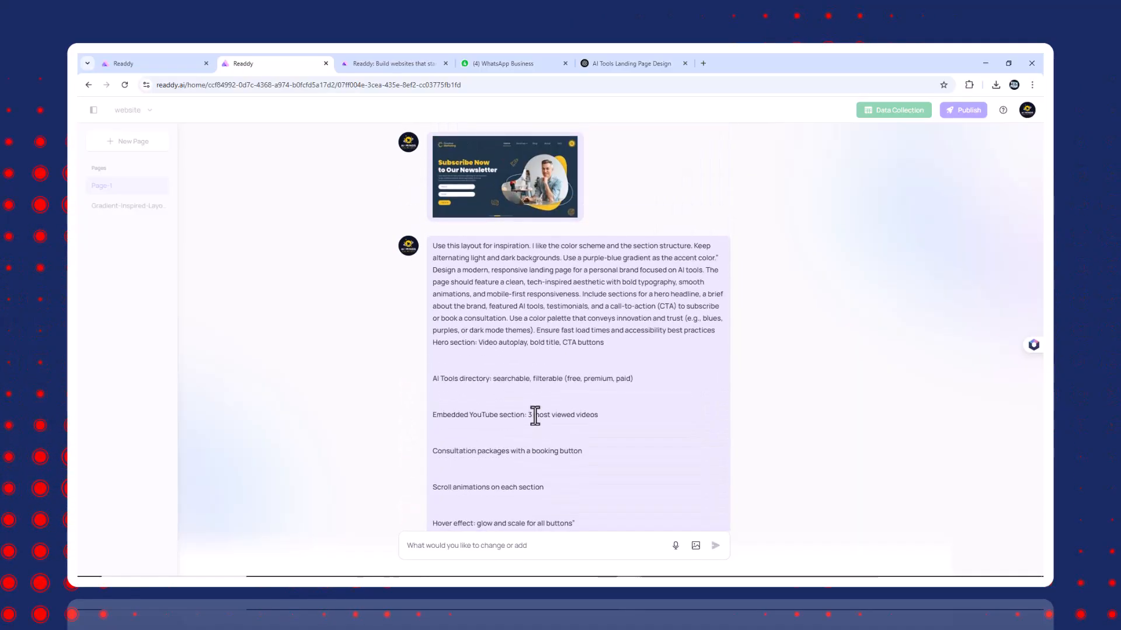
scroll("down", 3)
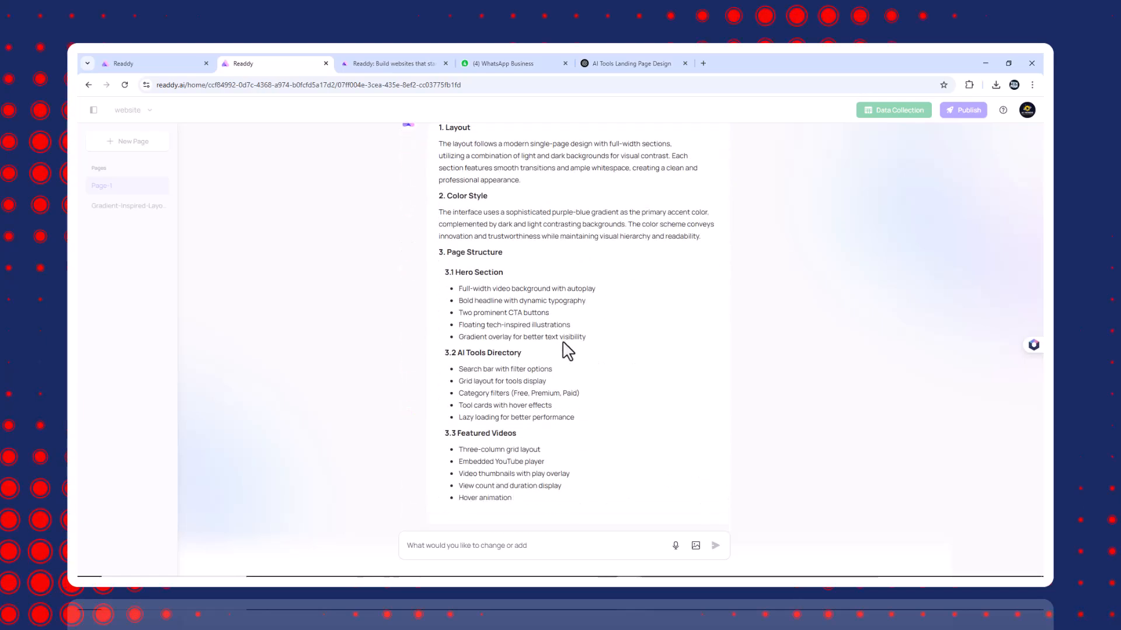
scroll("down", 3)
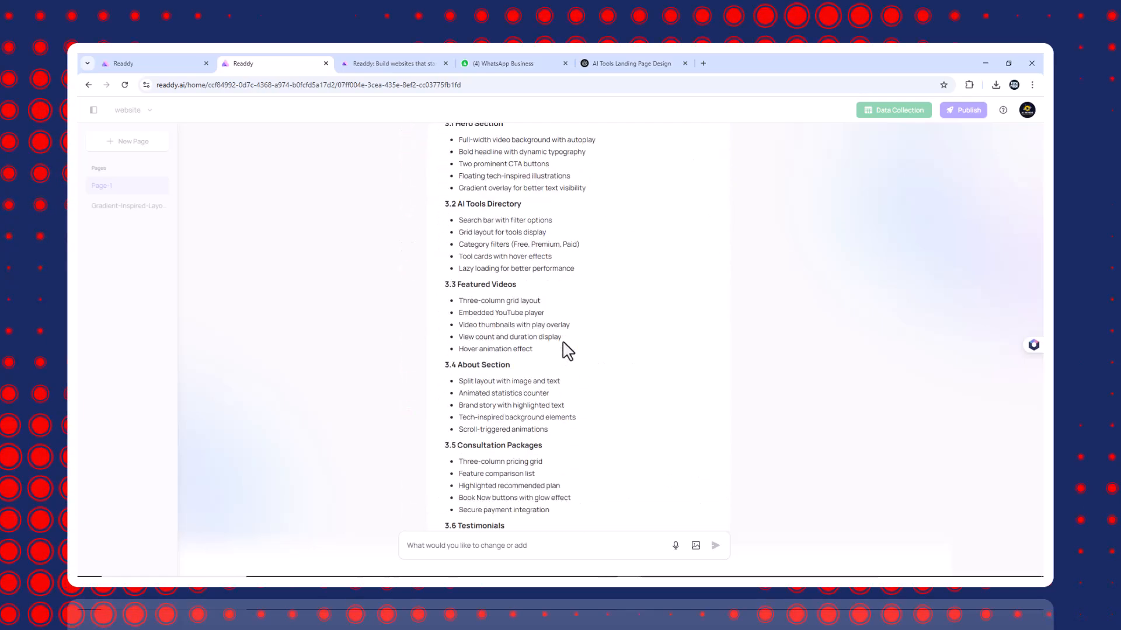
scroll("down", 3)
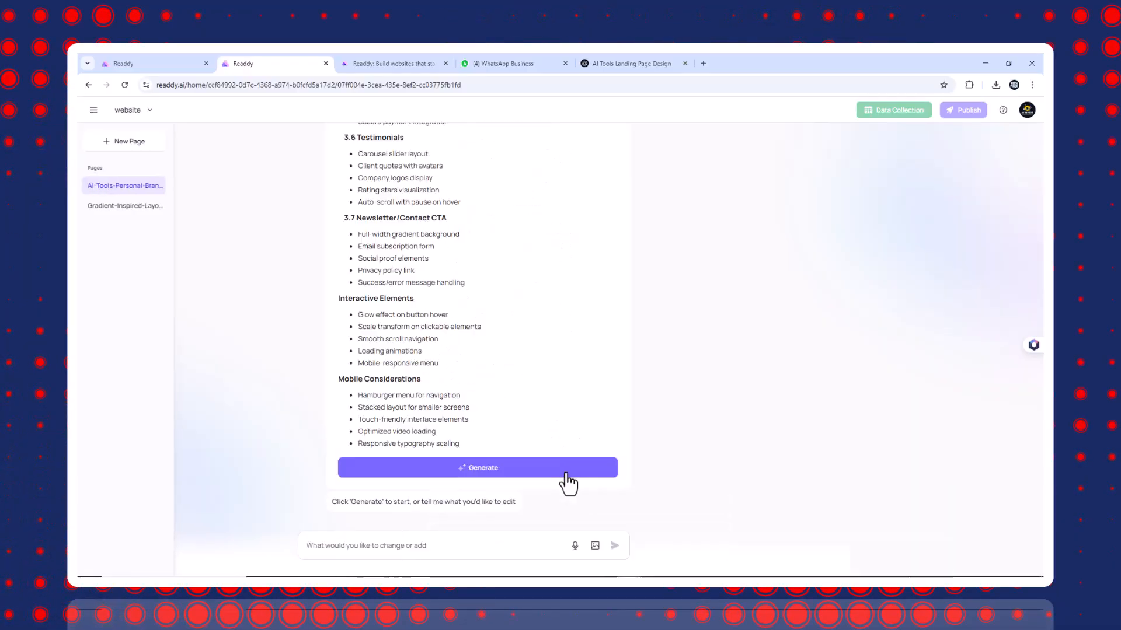
left_click(477, 467)
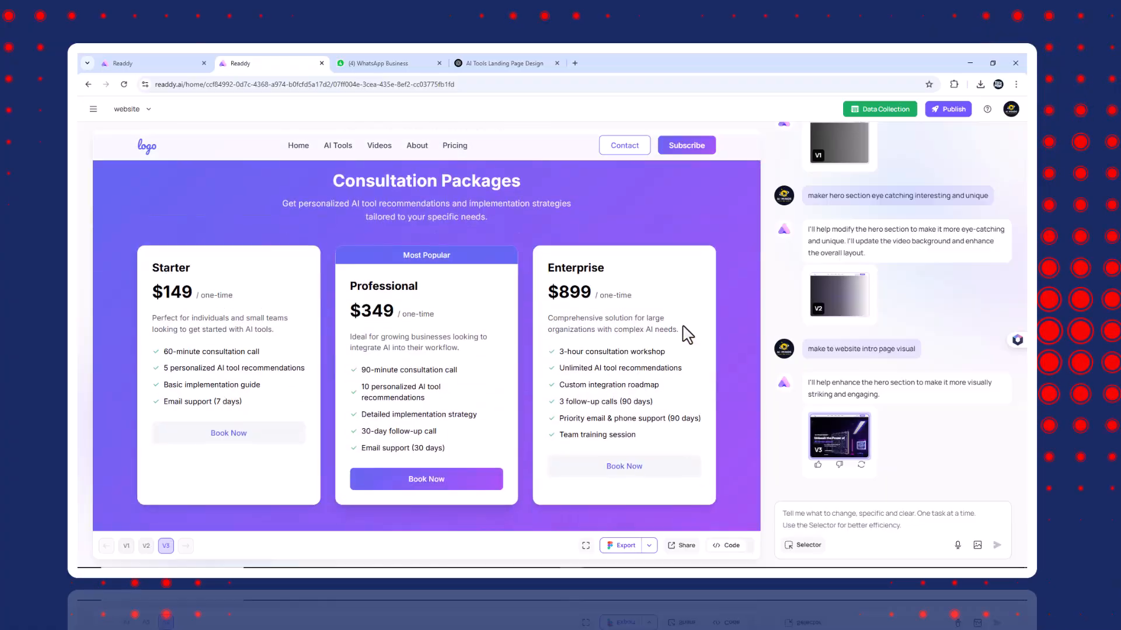
Remove the insert-link placeholder, play the About video, and request more hero top padding
scroll("down", 3)
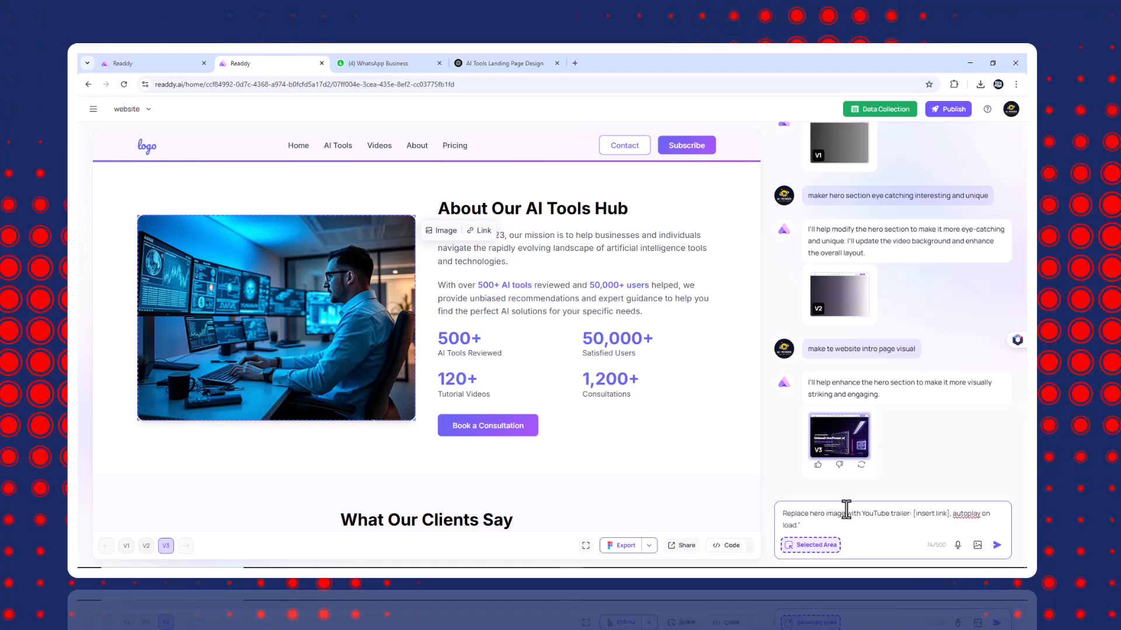
mouse_move(910, 519)
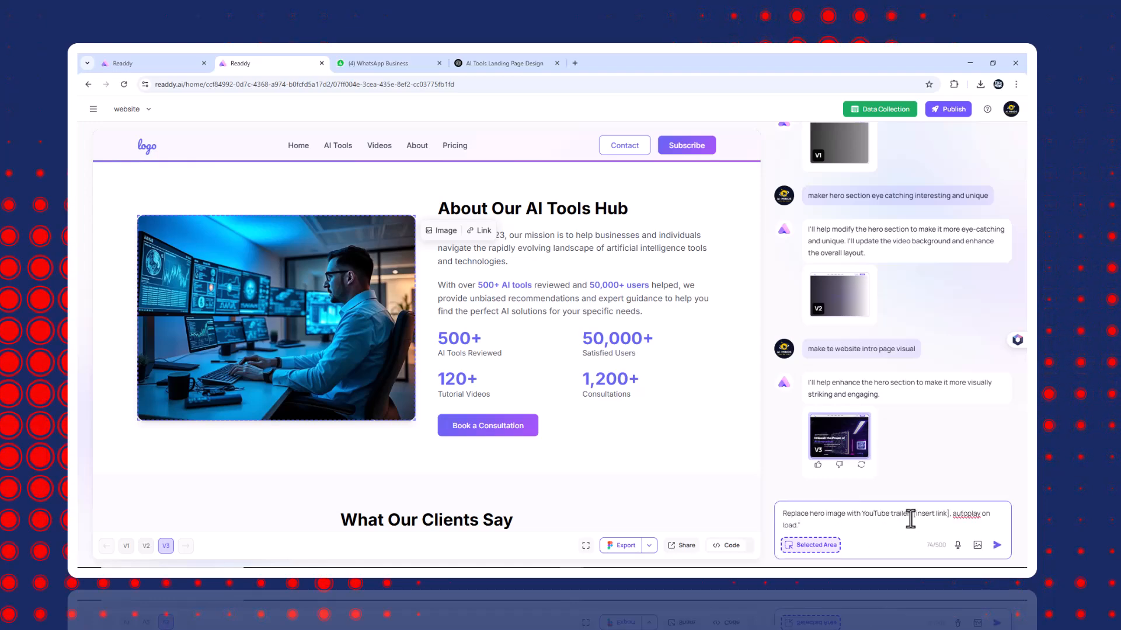
double_click(929, 513)
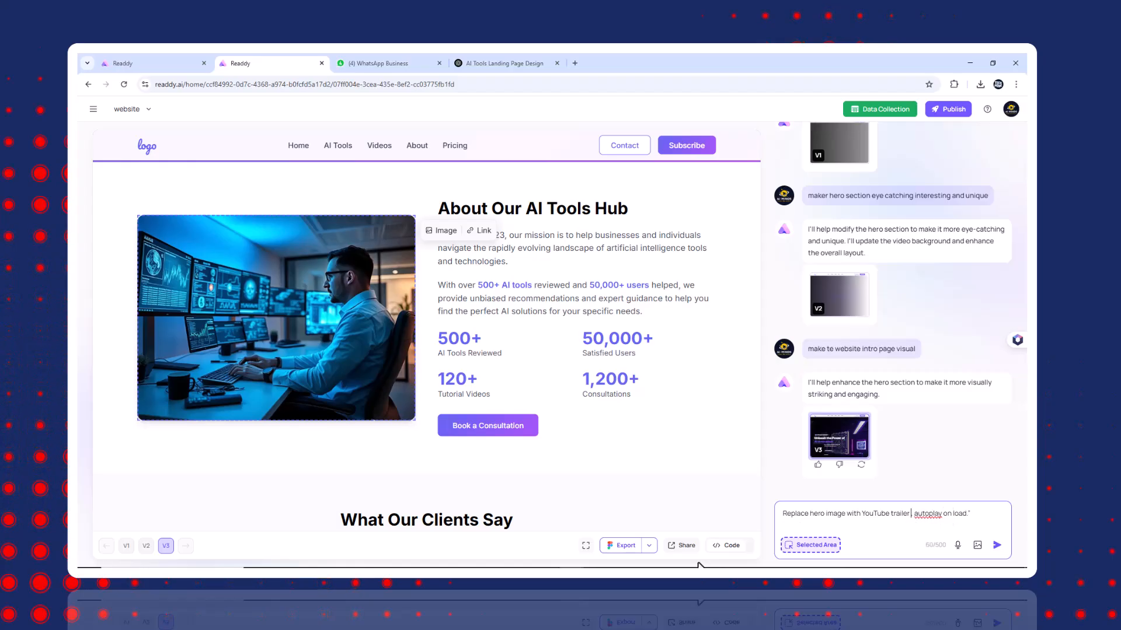
mouse_move(576, 68)
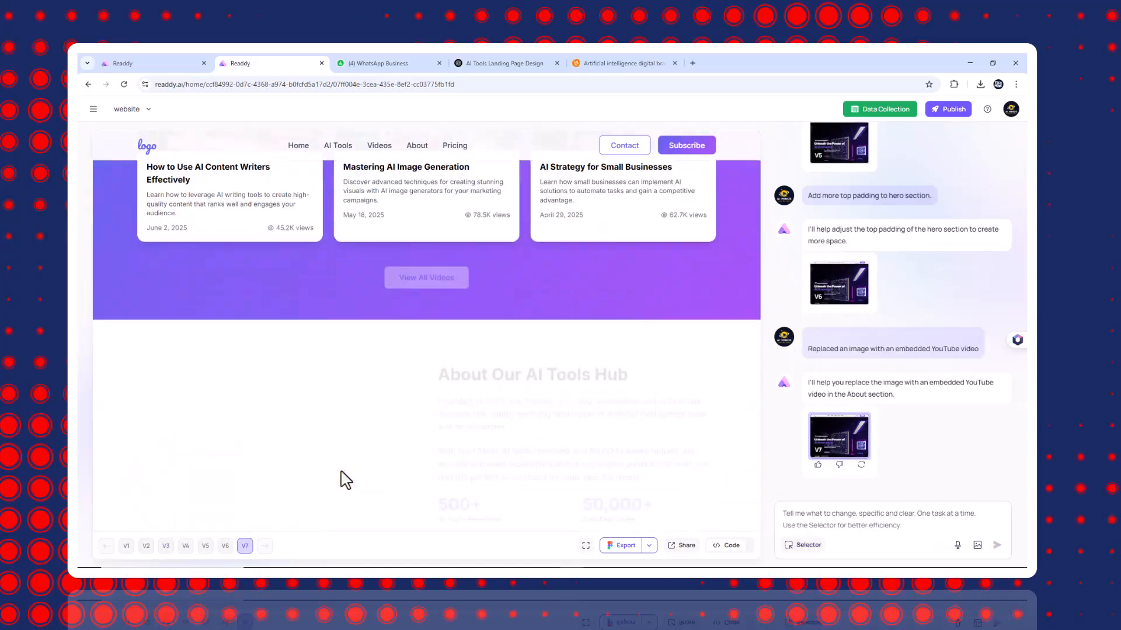
scroll("down", 3)
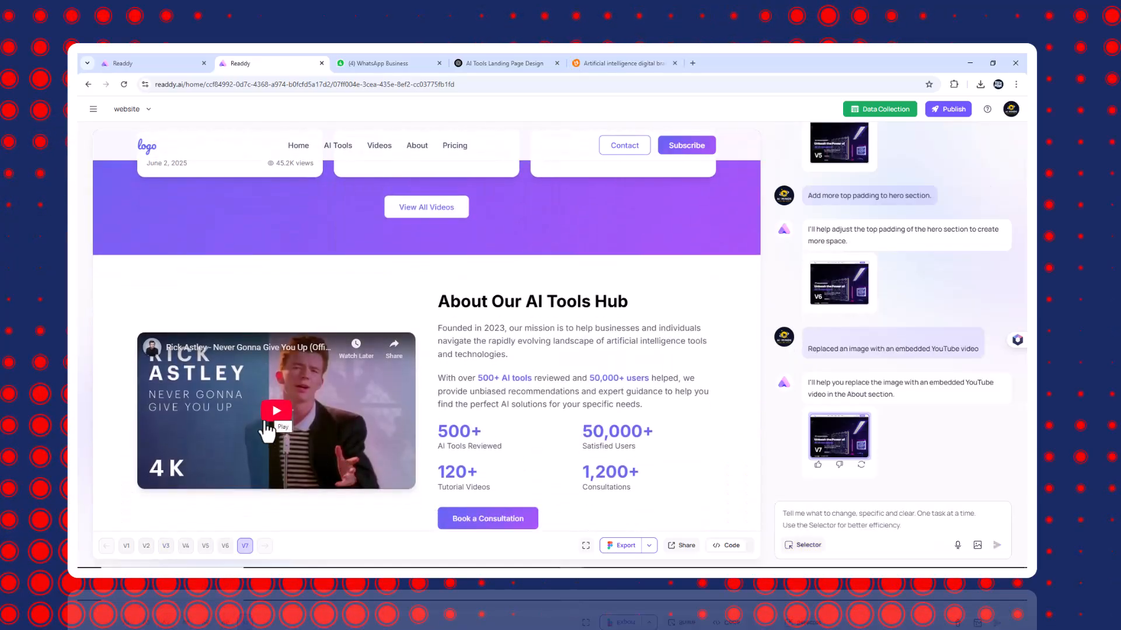
left_click(276, 411)
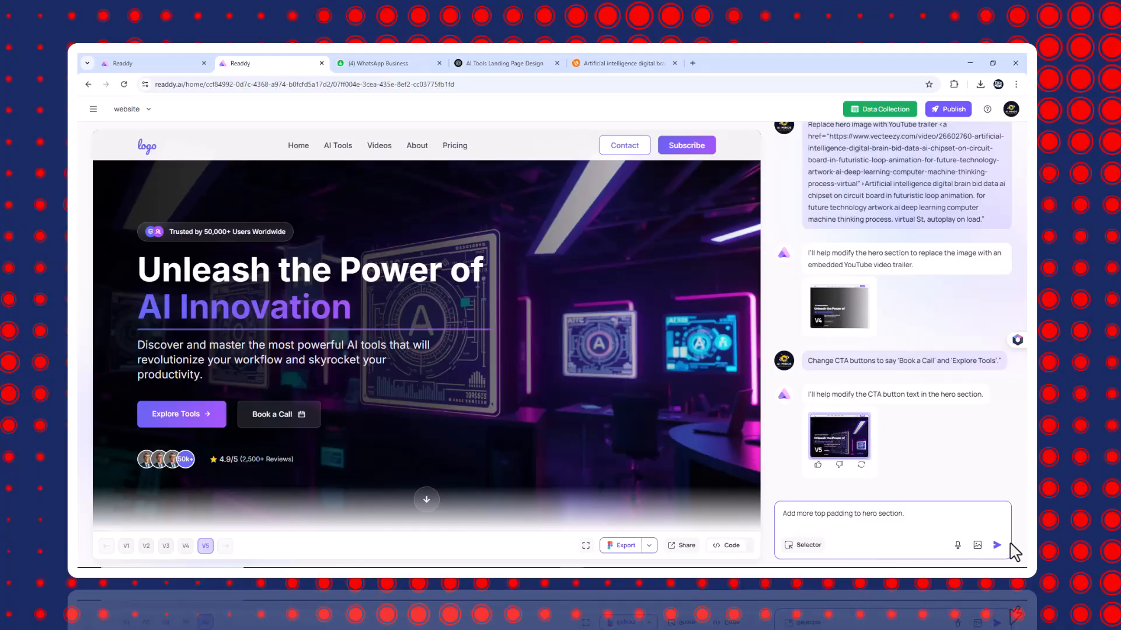
left_click(995, 544)
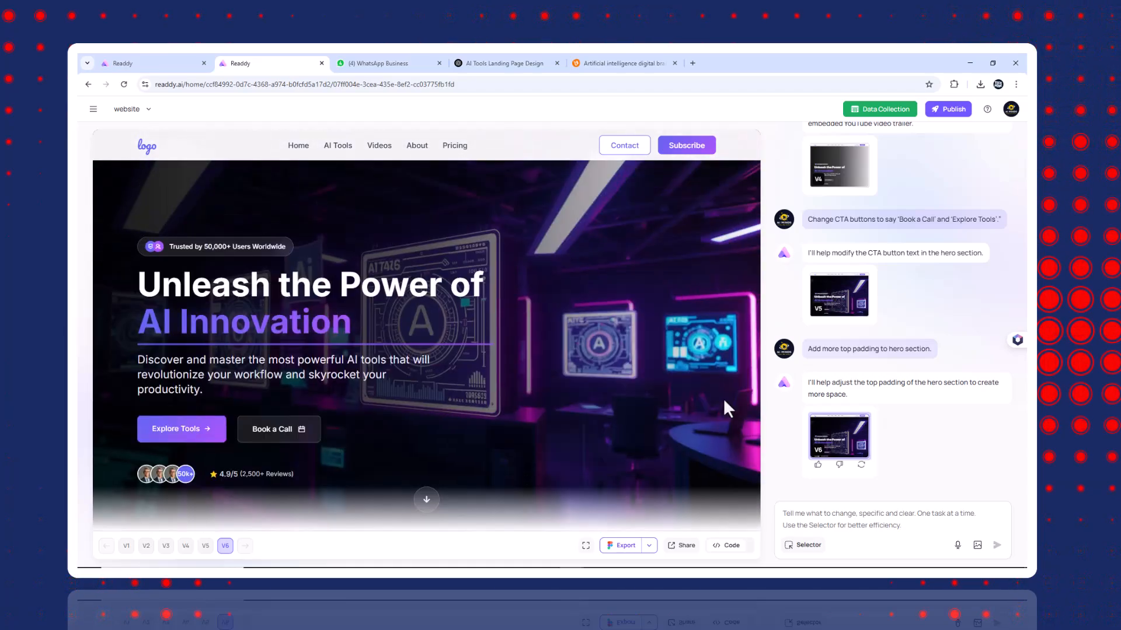
Request a ChatGPT tool card with link, description, hashtags and rating
left_click(996, 545)
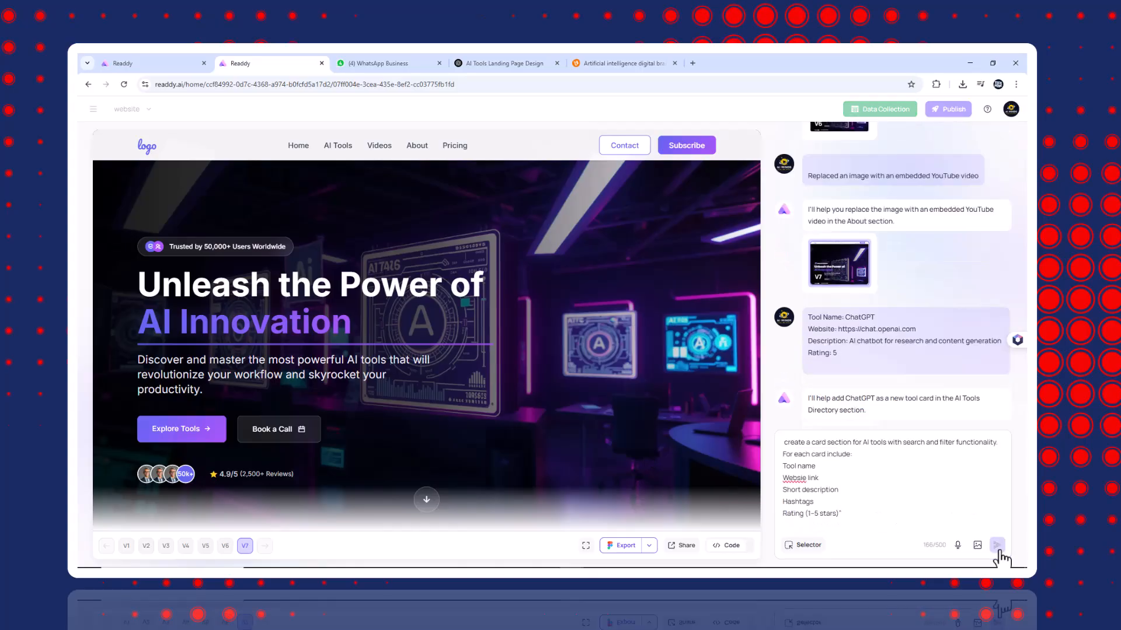
left_click(995, 545)
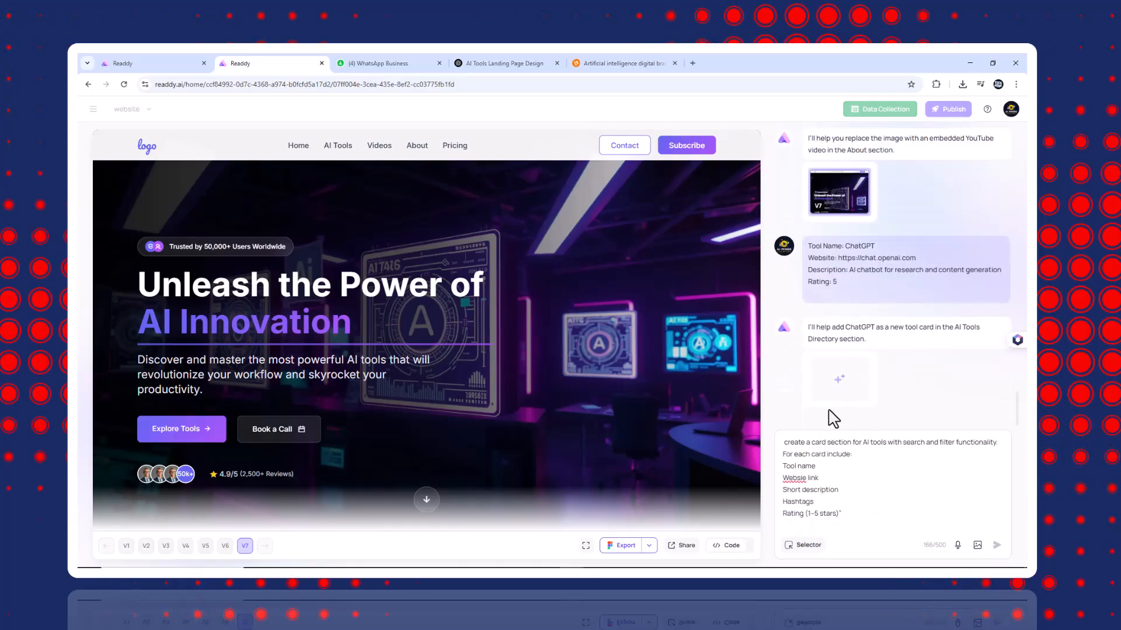
mouse_move(630, 413)
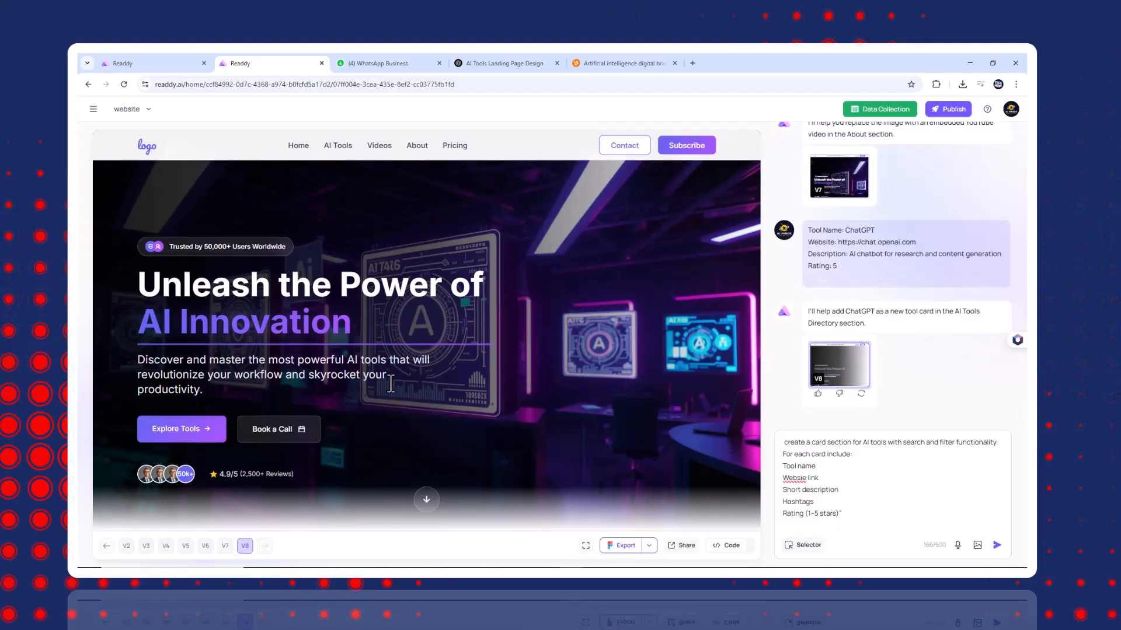
scroll("down", 3)
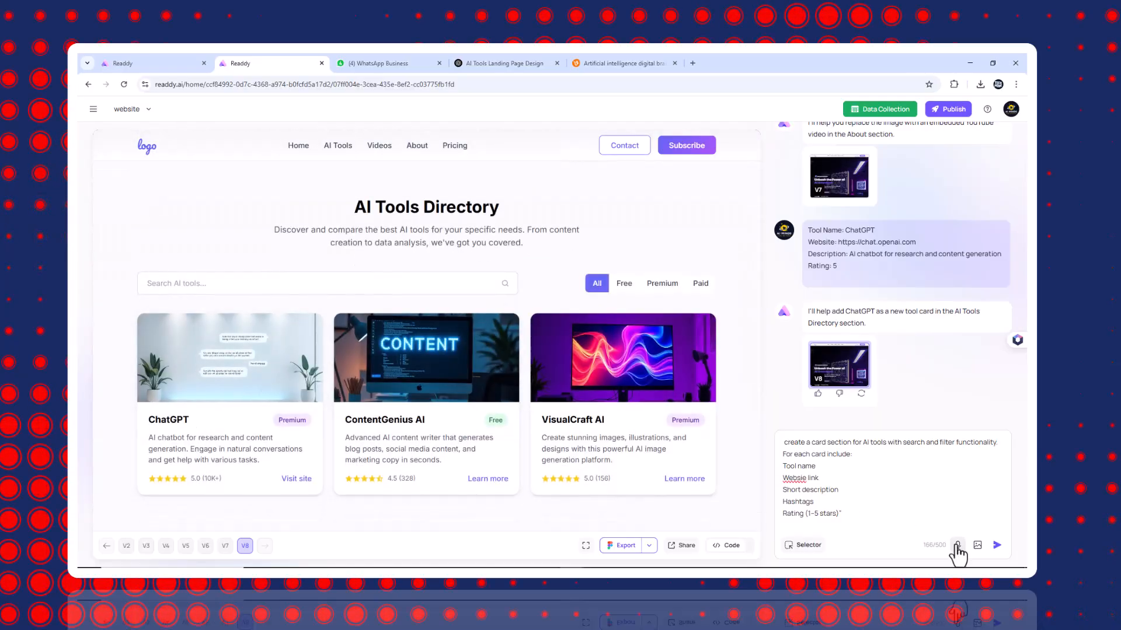
Request an AI tools card section with search and filters, then review it
left_click(996, 545)
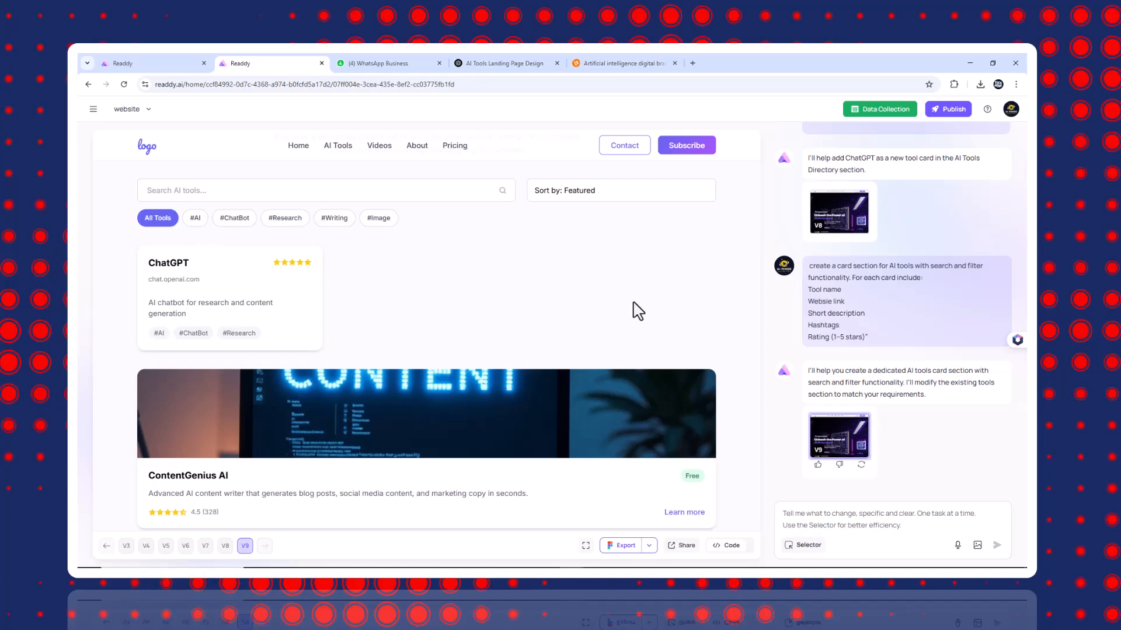
scroll("down", 3)
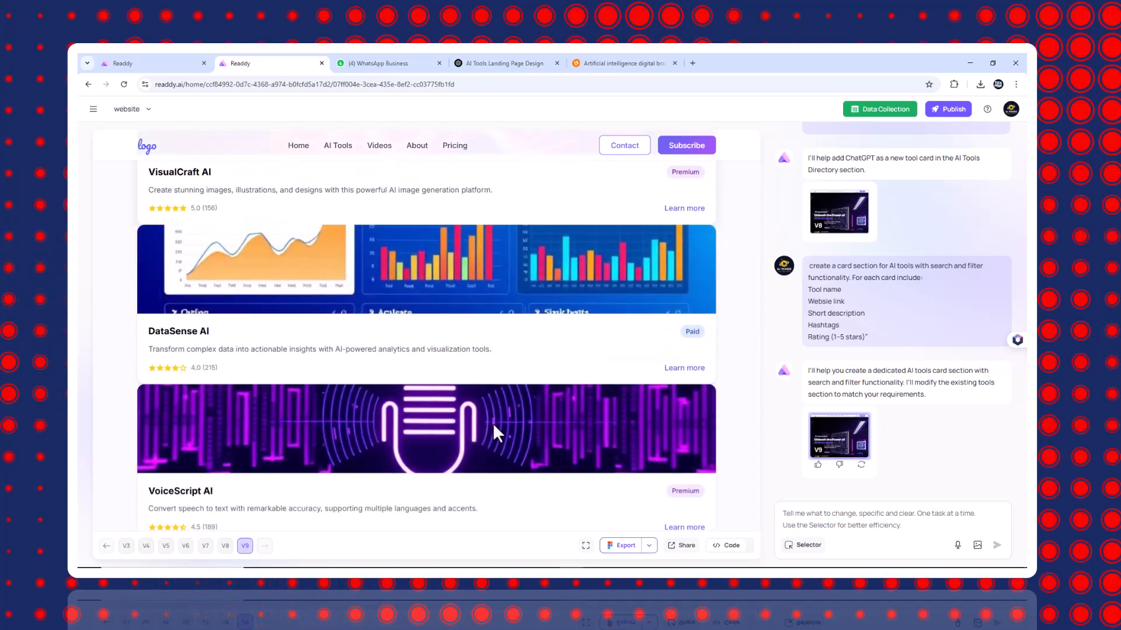
scroll("down", 3)
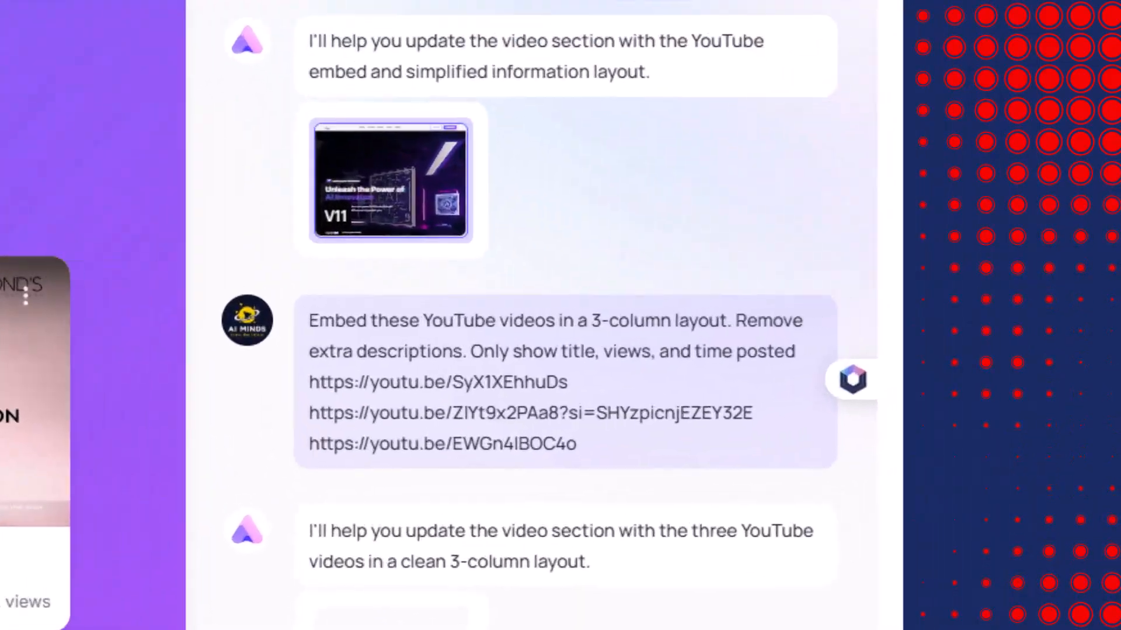
Scroll to Featured Videos and play the middle of the three embedded YouTube videos
scroll("down", 3)
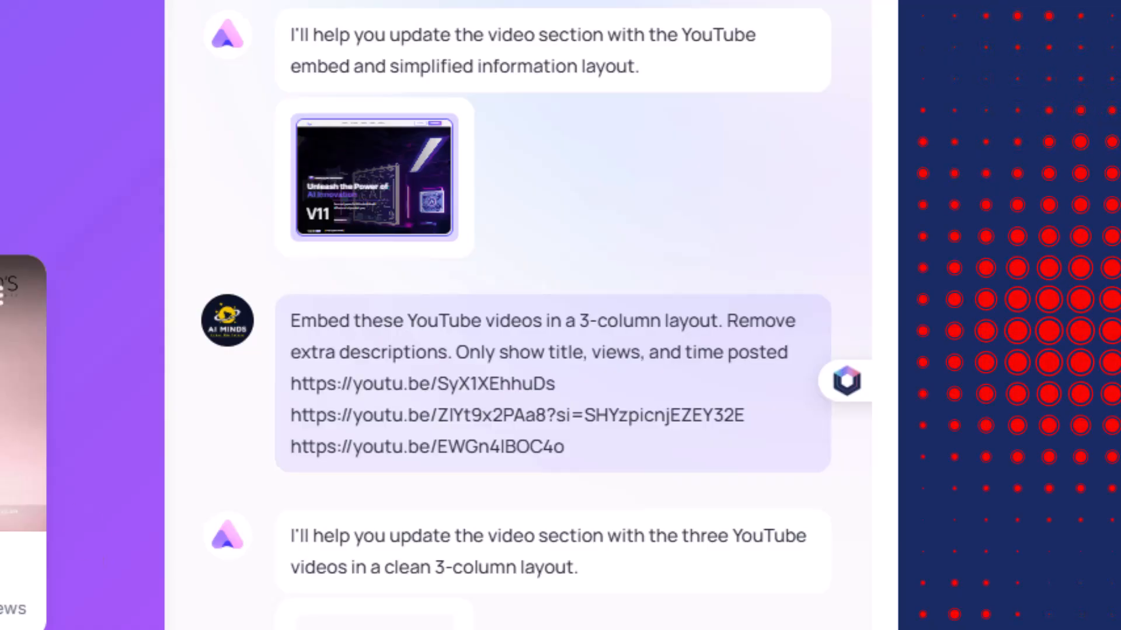
scroll("down", 3)
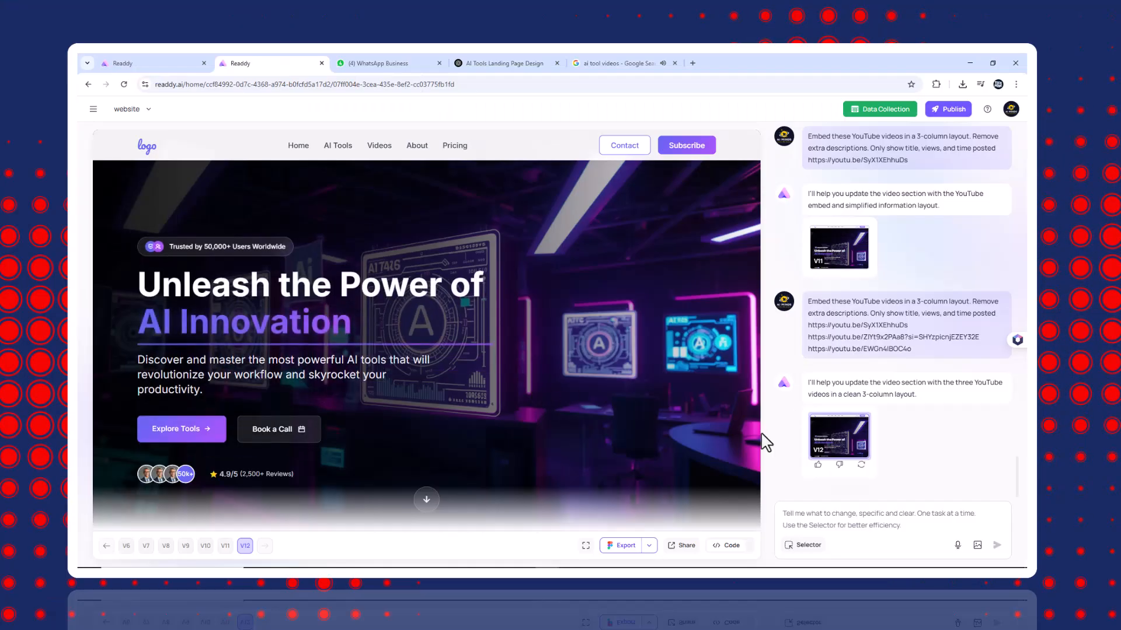
left_click(337, 145)
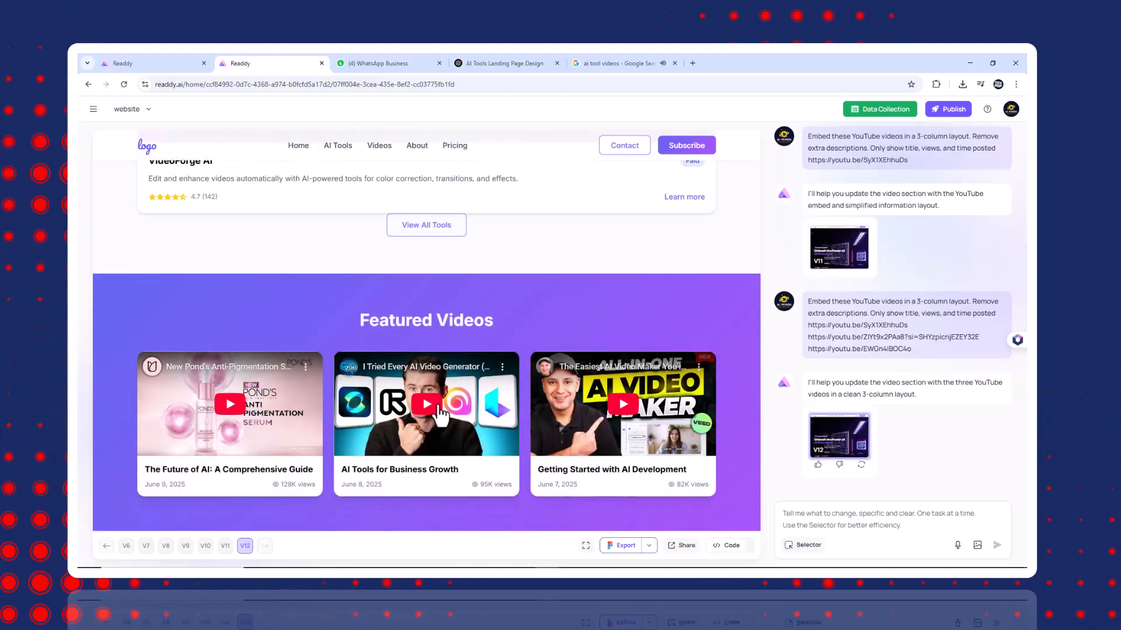
left_click(426, 404)
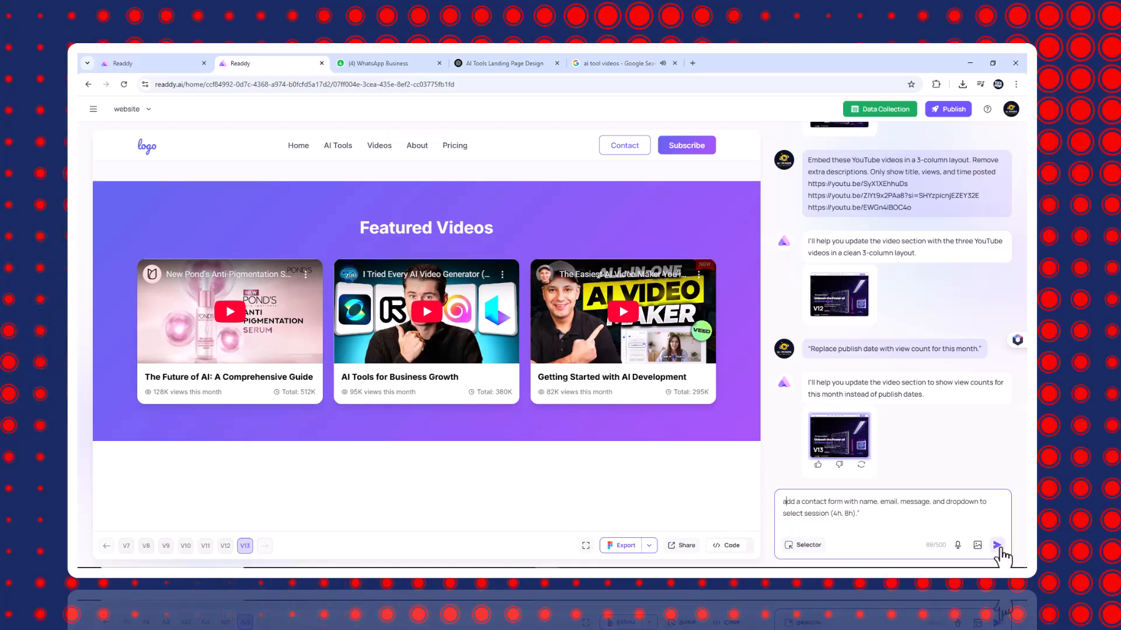
Request a contact form with name, email, message and a session duration dropdown
left_click(996, 545)
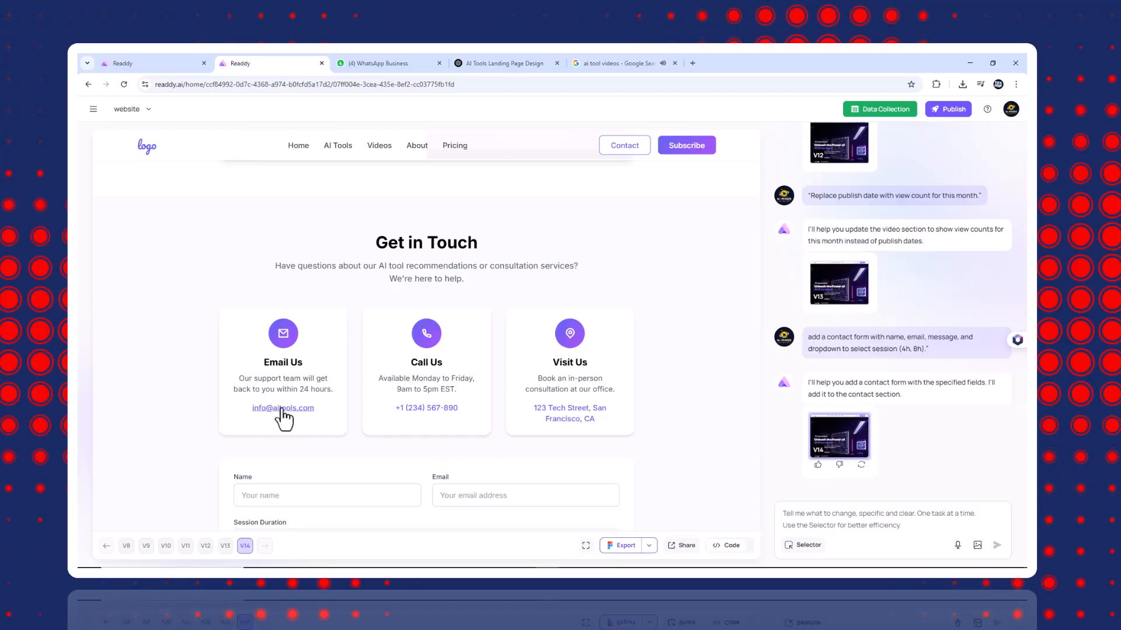
mouse_move(458, 458)
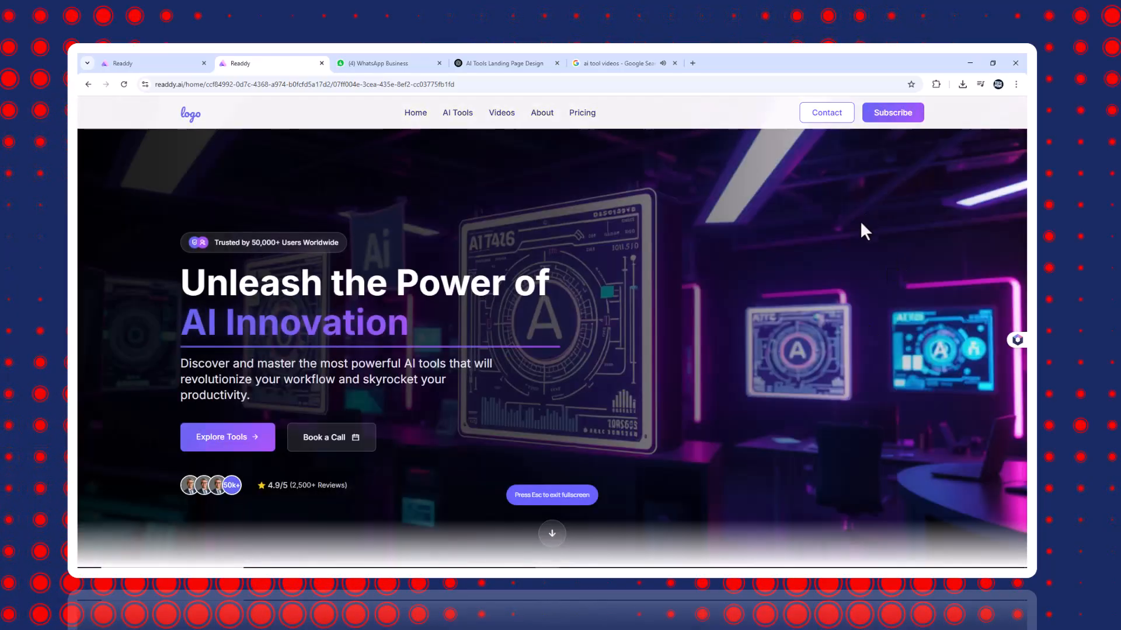
Scroll the full-screen preview from the hero down to the consultation packages
scroll("down", 3)
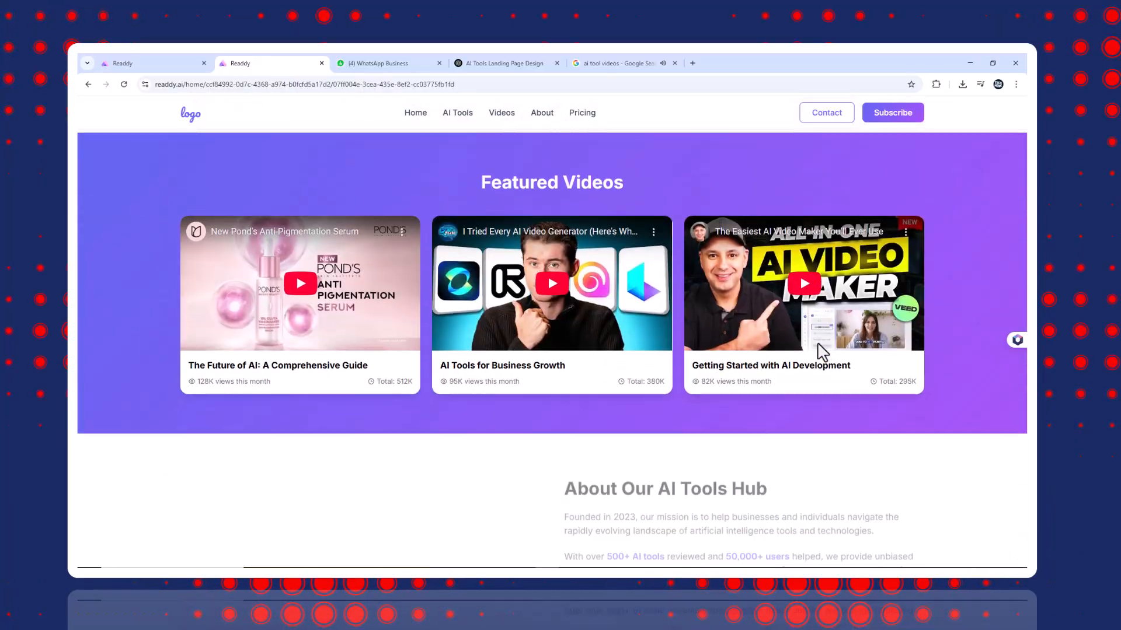
scroll("down", 3)
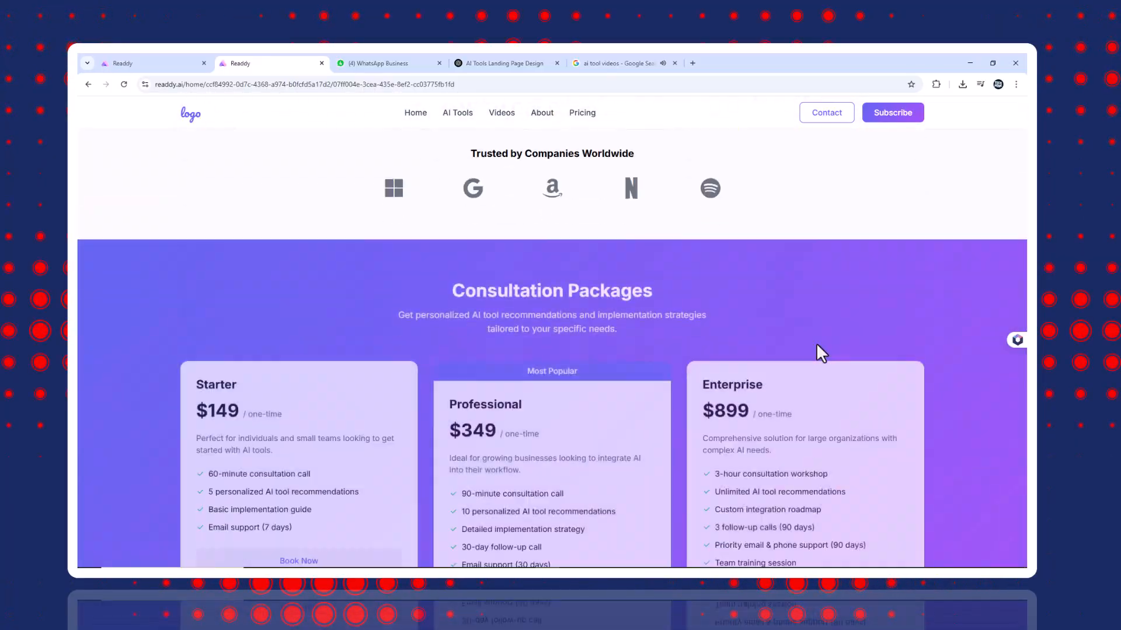
scroll("down", 3)
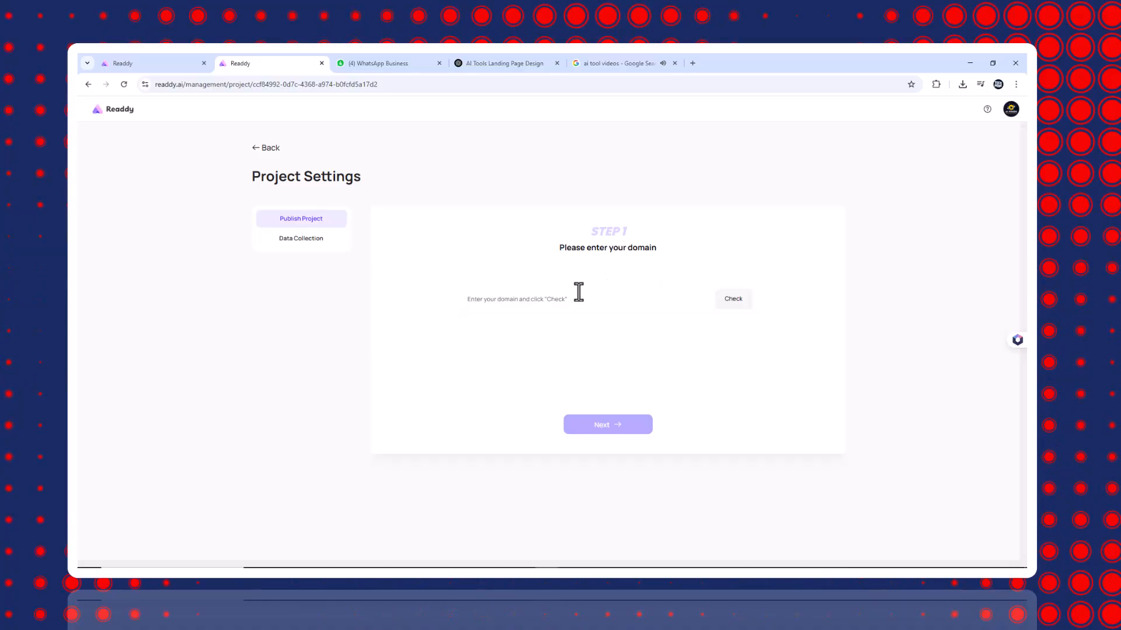
Try to advance publishing with the domain field left empty, triggering a missing-domain warning
left_click(607, 424)
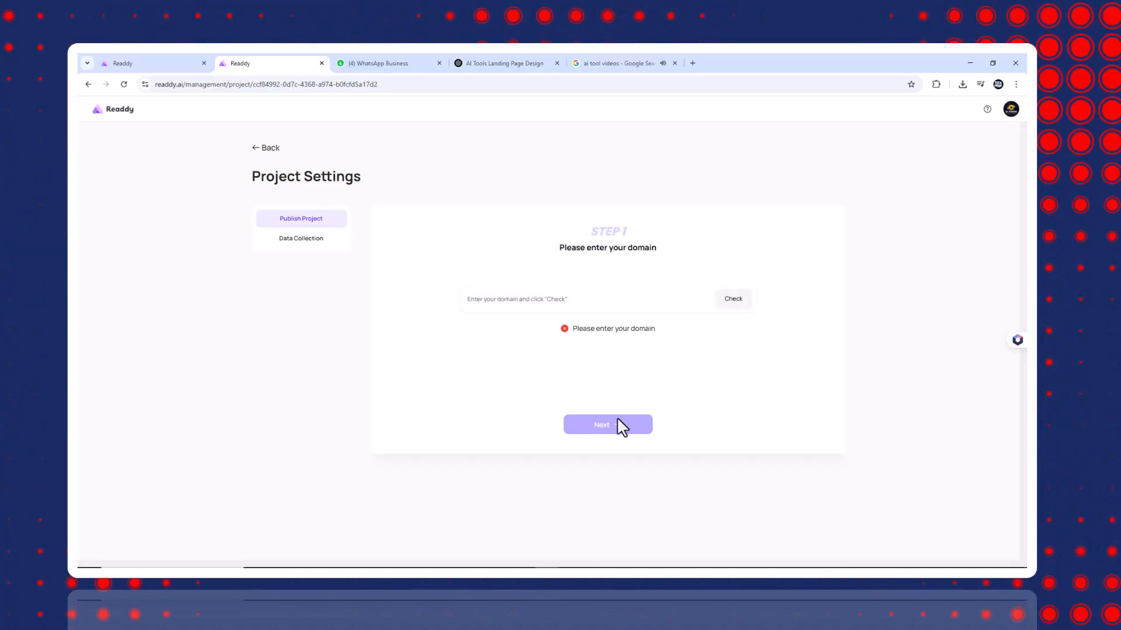
left_click(265, 147)
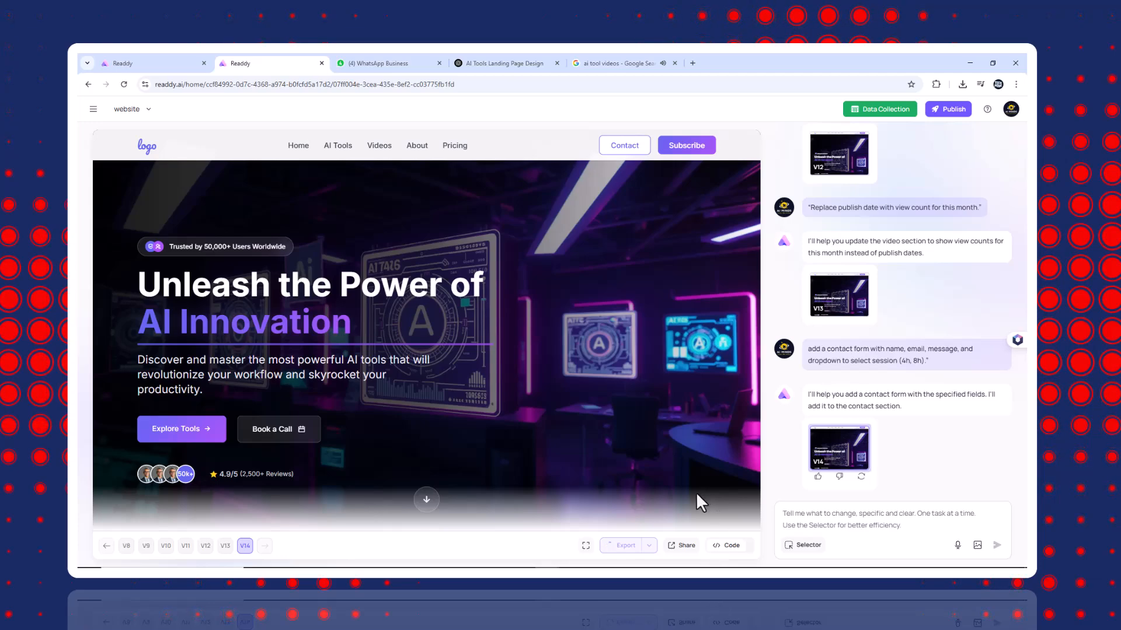
mouse_move(658, 503)
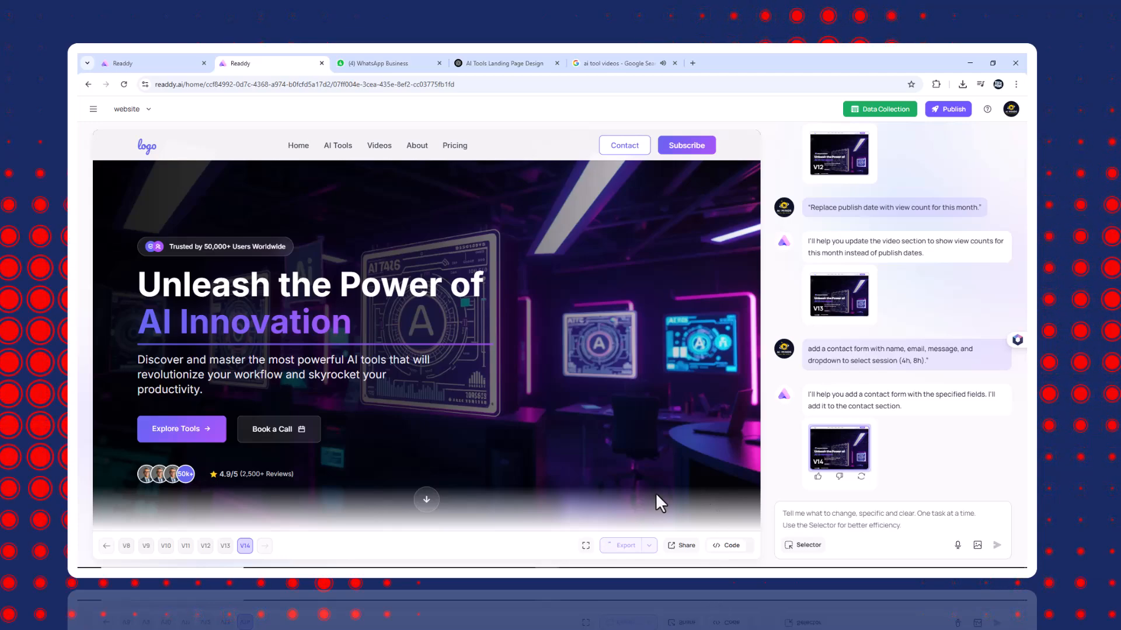
Export the landing page design to Figma by downloading the file
left_click(623, 545)
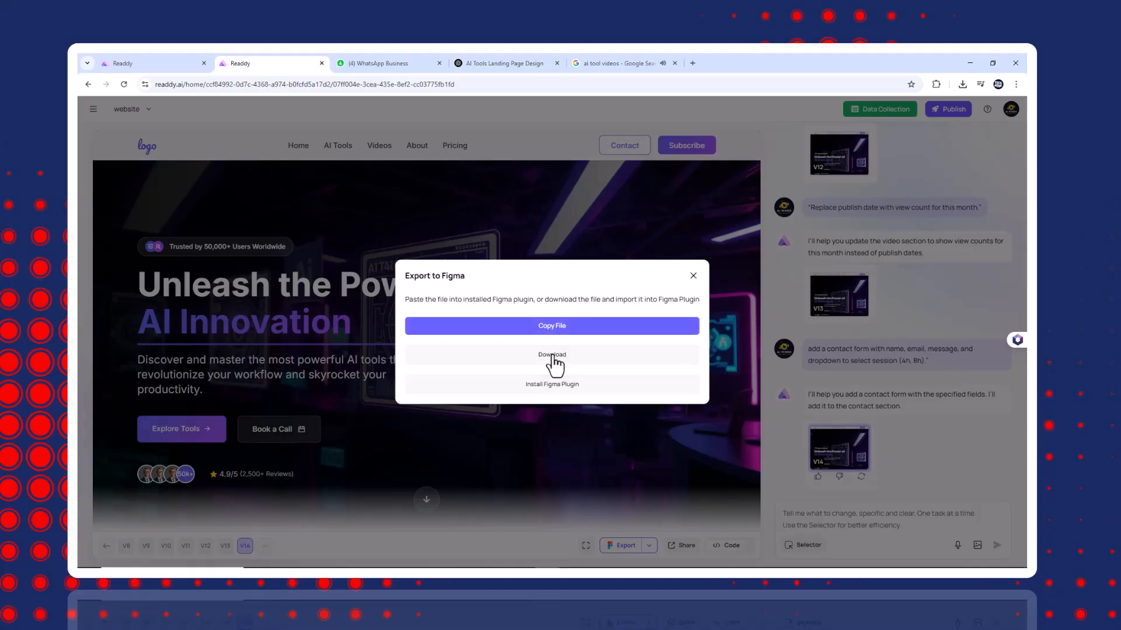
left_click(691, 276)
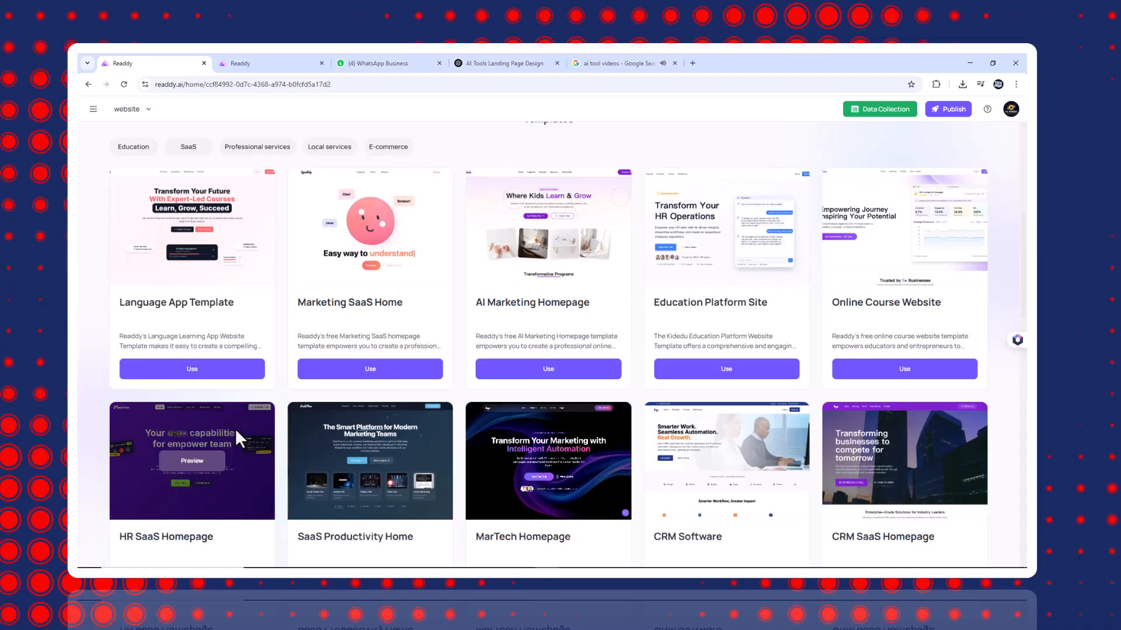
Scroll the template gallery through service, jewelry and clothing-store templates to the end
scroll("down", 3)
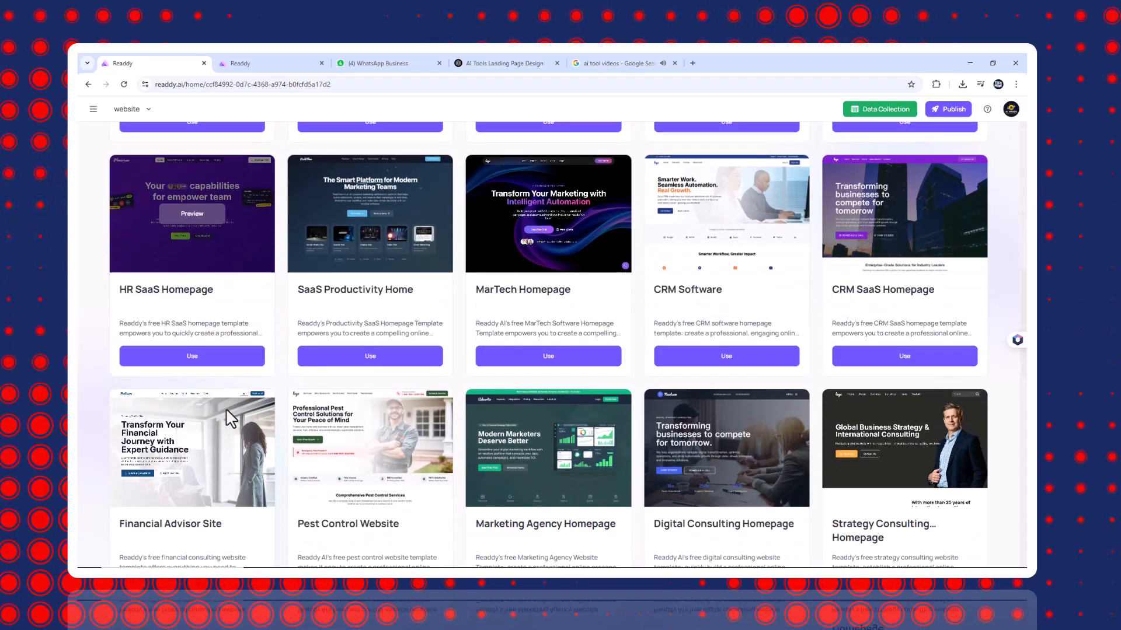
scroll("down", 3)
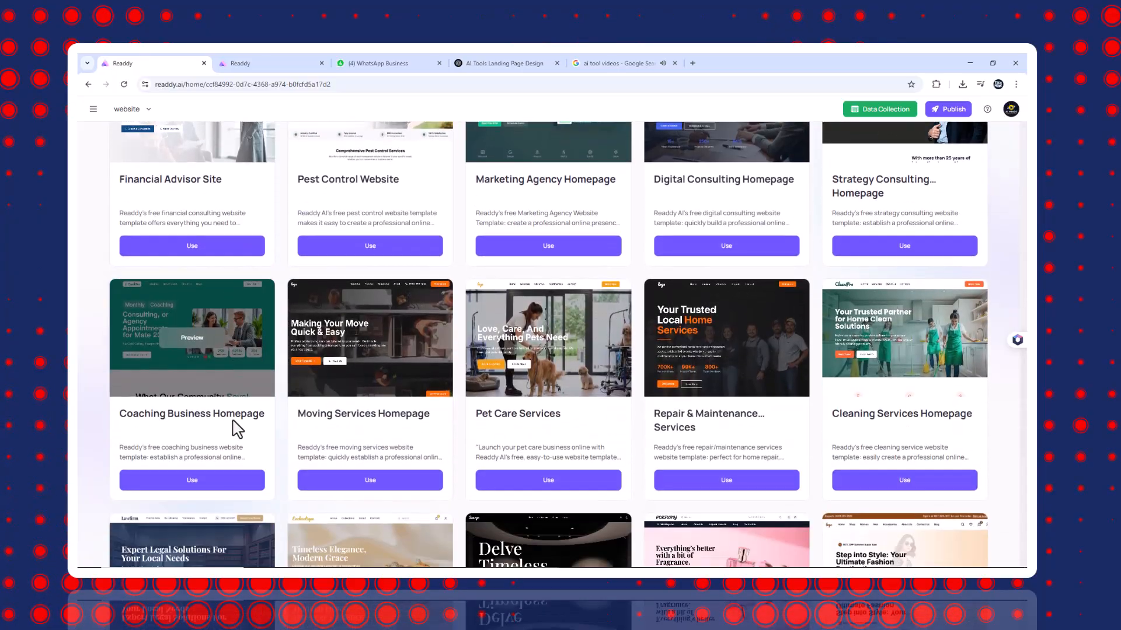
scroll("down", 3)
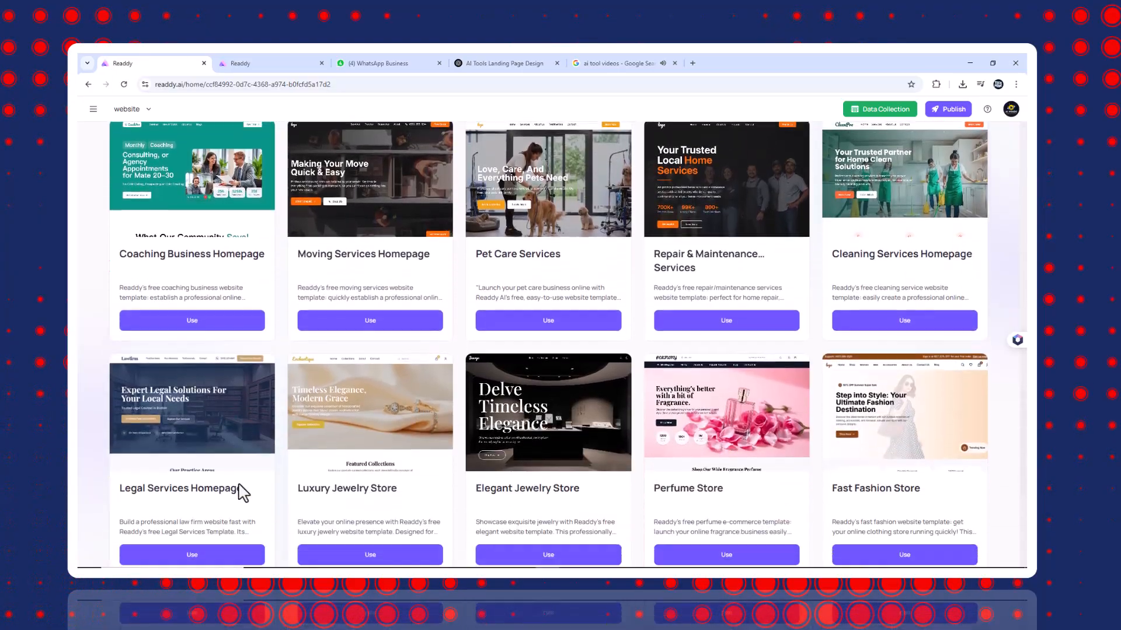
scroll("down", 3)
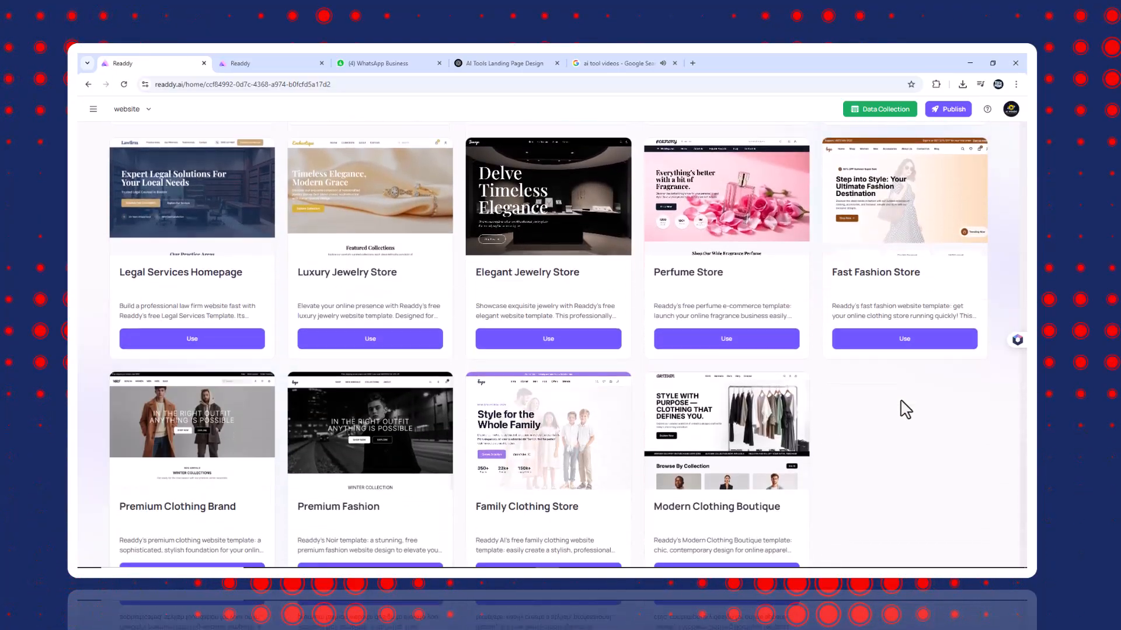
scroll("down", 3)
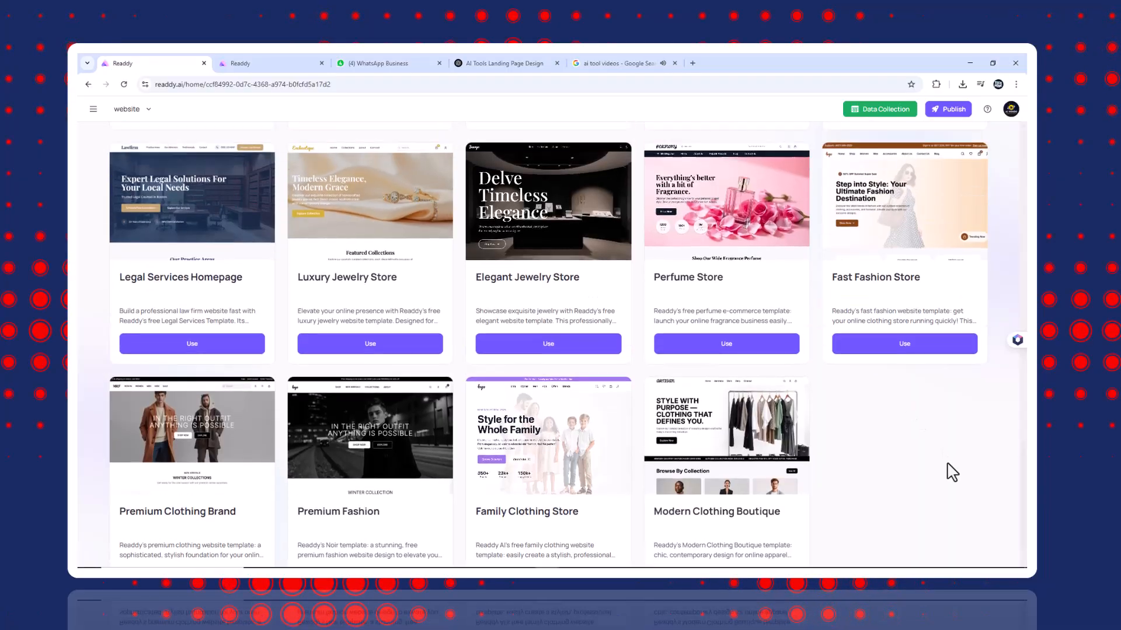
scroll("down", 3)
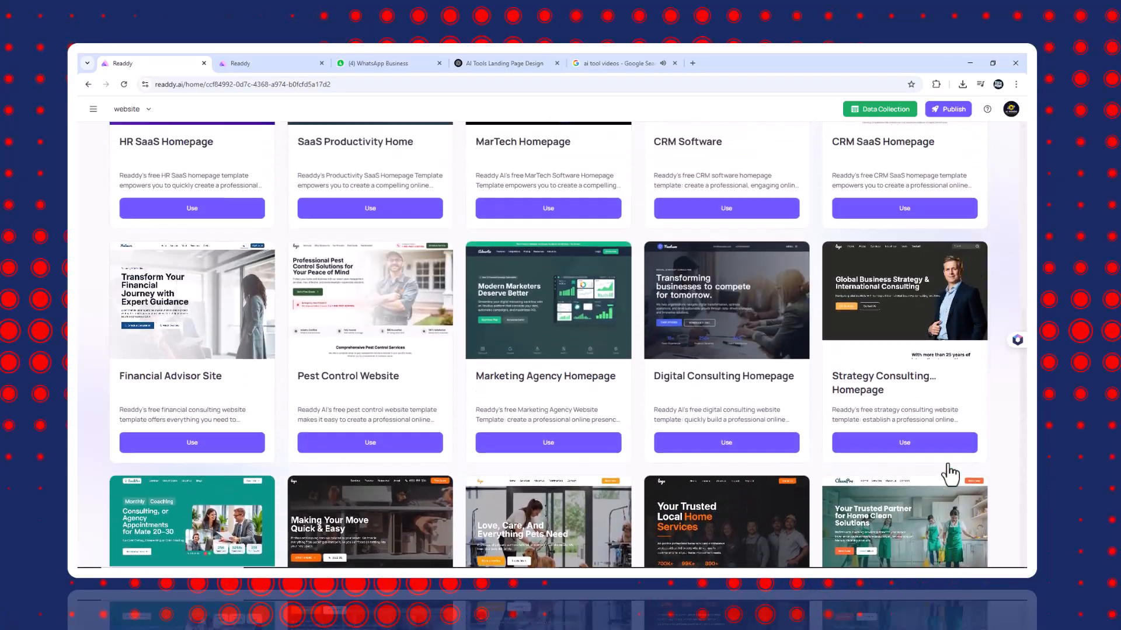